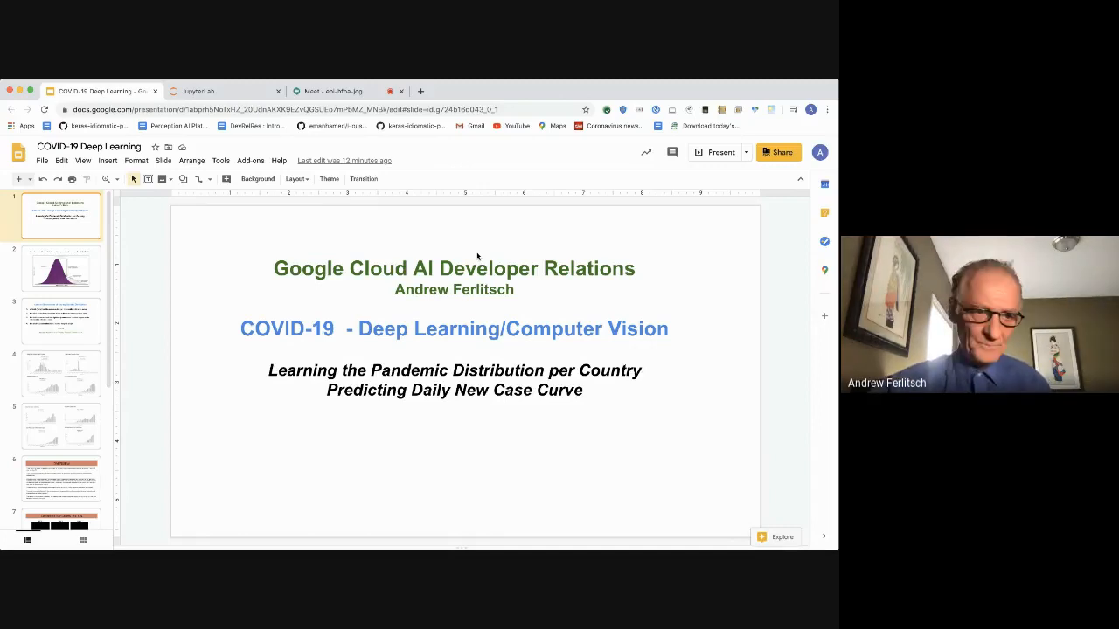
Step: Show the second slide with the pandemic curves chart
{"action": "left_click", "coordinate": [61, 269]}
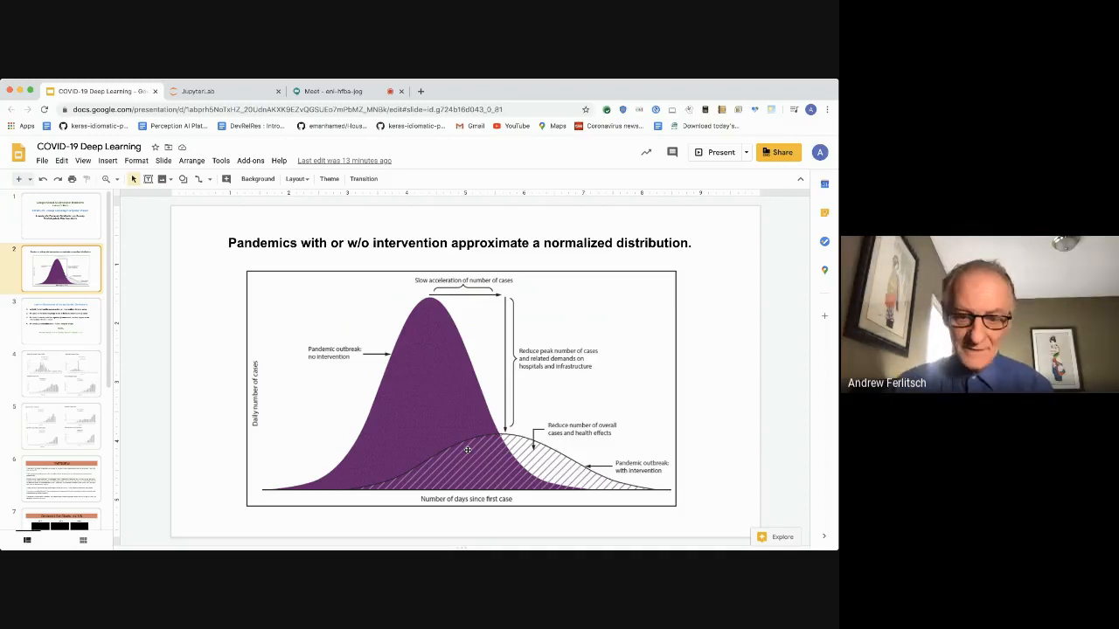
{"action": "mouse_move", "coordinate": [434, 395]}
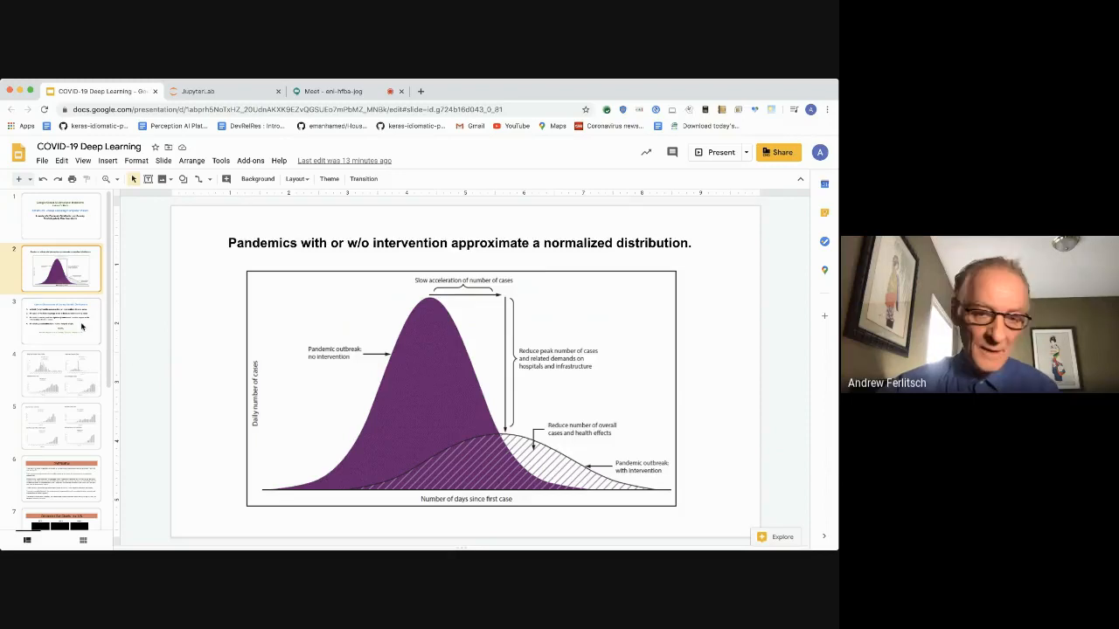
{"action": "left_click", "coordinate": [61, 320]}
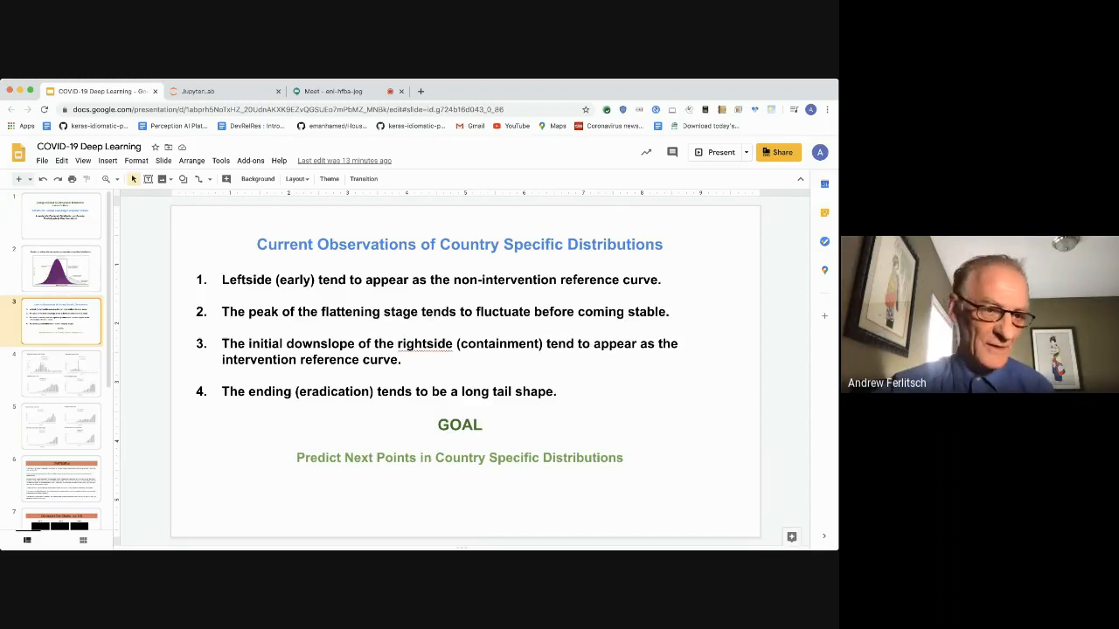
{"action": "left_click", "coordinate": [60, 269]}
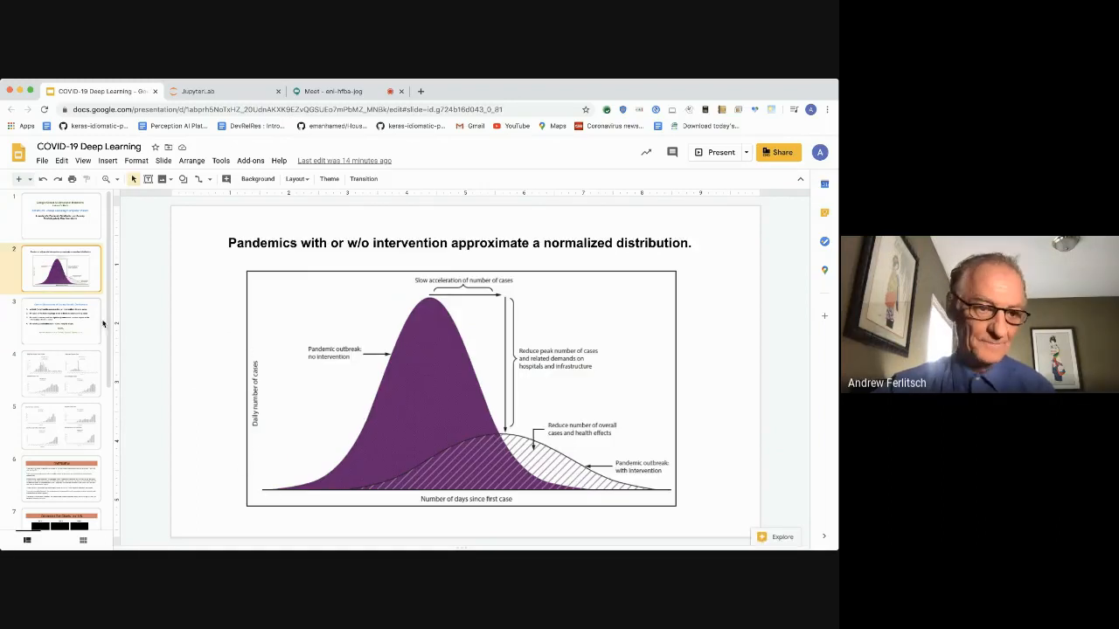
{"action": "left_click", "coordinate": [59, 321]}
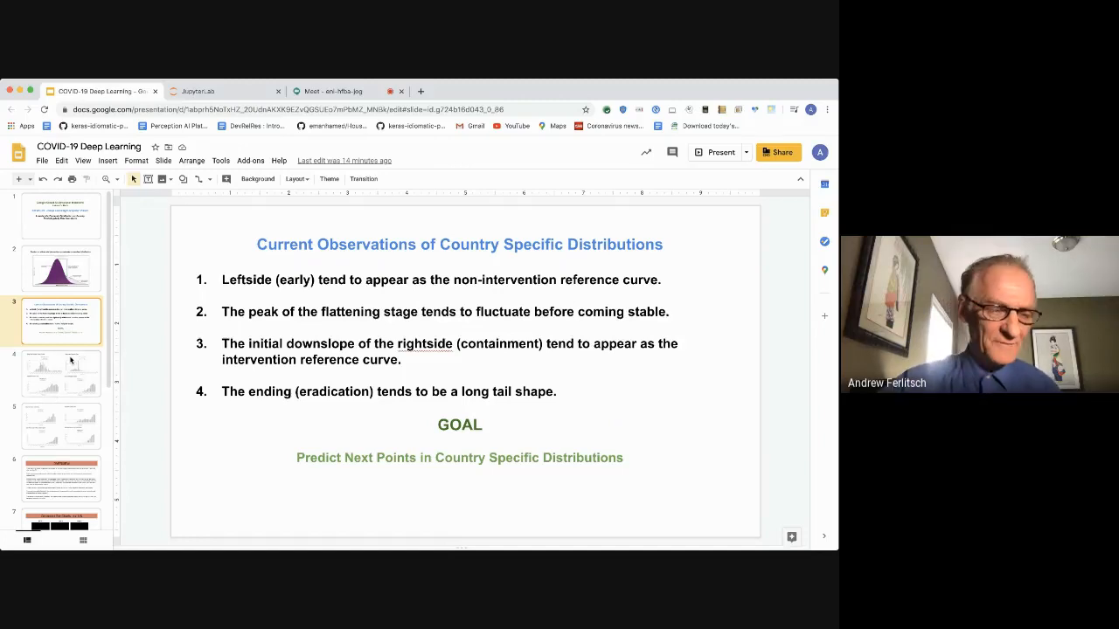
{"action": "left_click", "coordinate": [61, 269]}
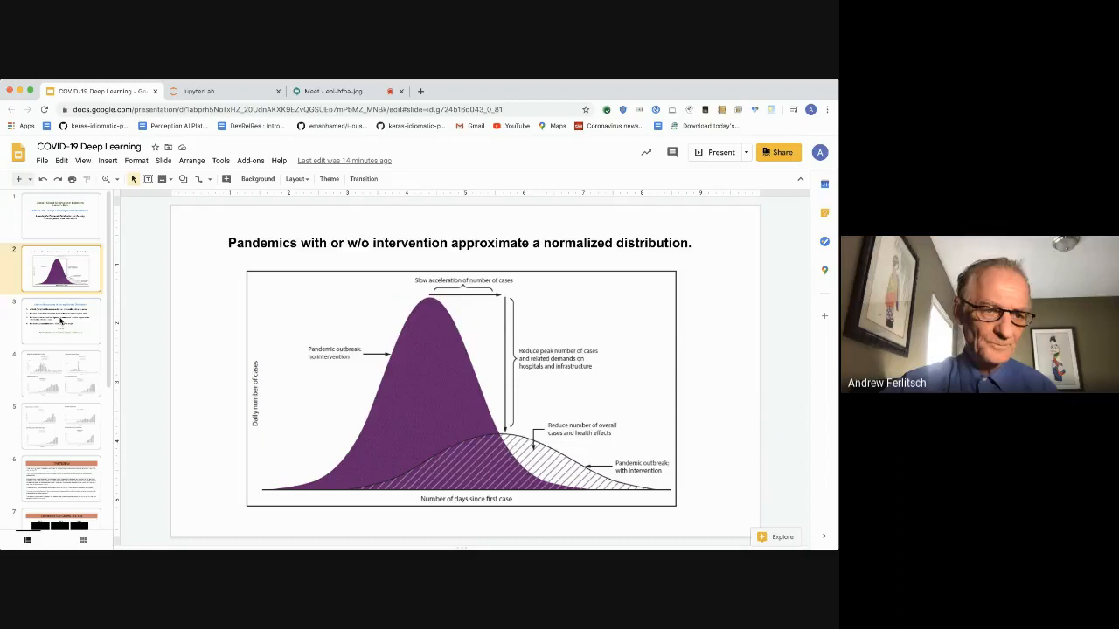
{"action": "left_click", "coordinate": [61, 321]}
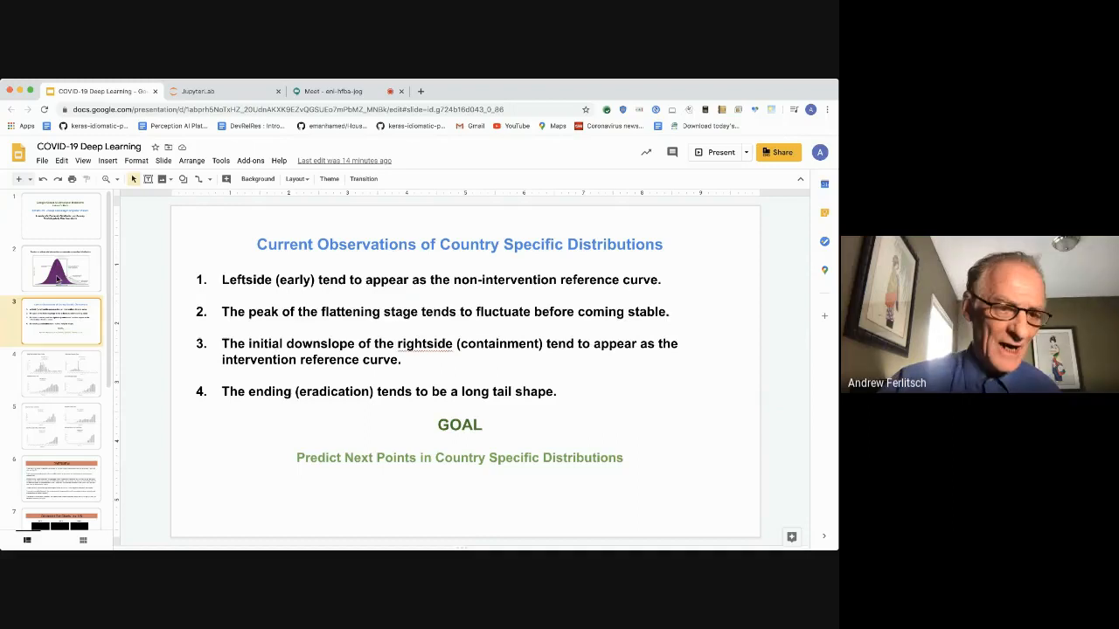
{"action": "left_click", "coordinate": [62, 269]}
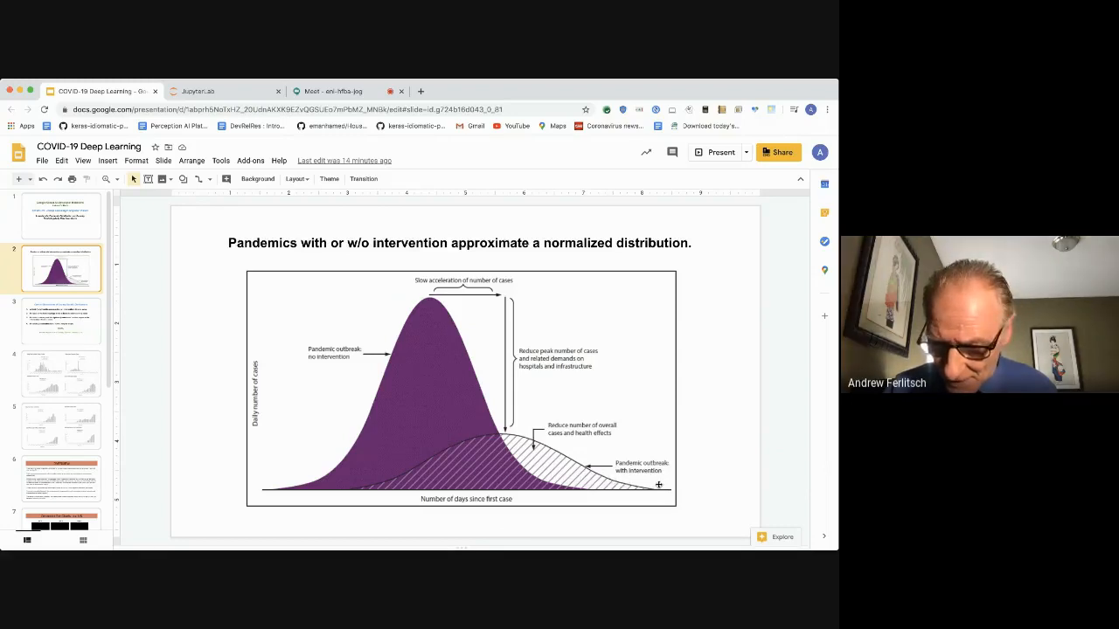
{"action": "mouse_move", "coordinate": [700, 490]}
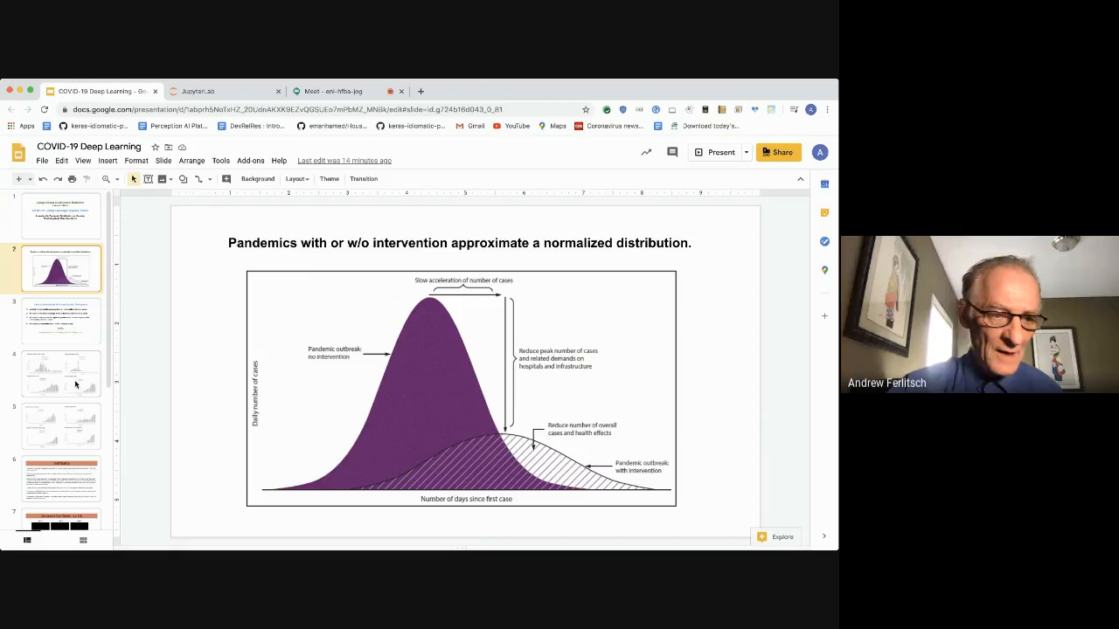
Step: Show the fourth slide with daily new case charts for South Korea, China, Italy and Spain
{"action": "left_click", "coordinate": [61, 374]}
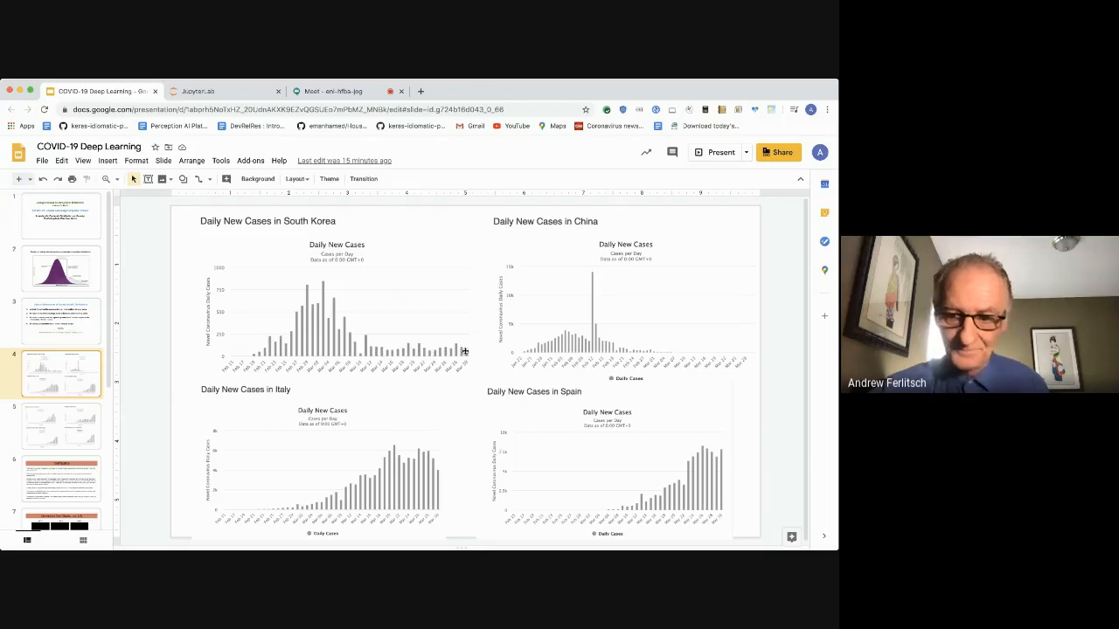
{"action": "mouse_move", "coordinate": [606, 292]}
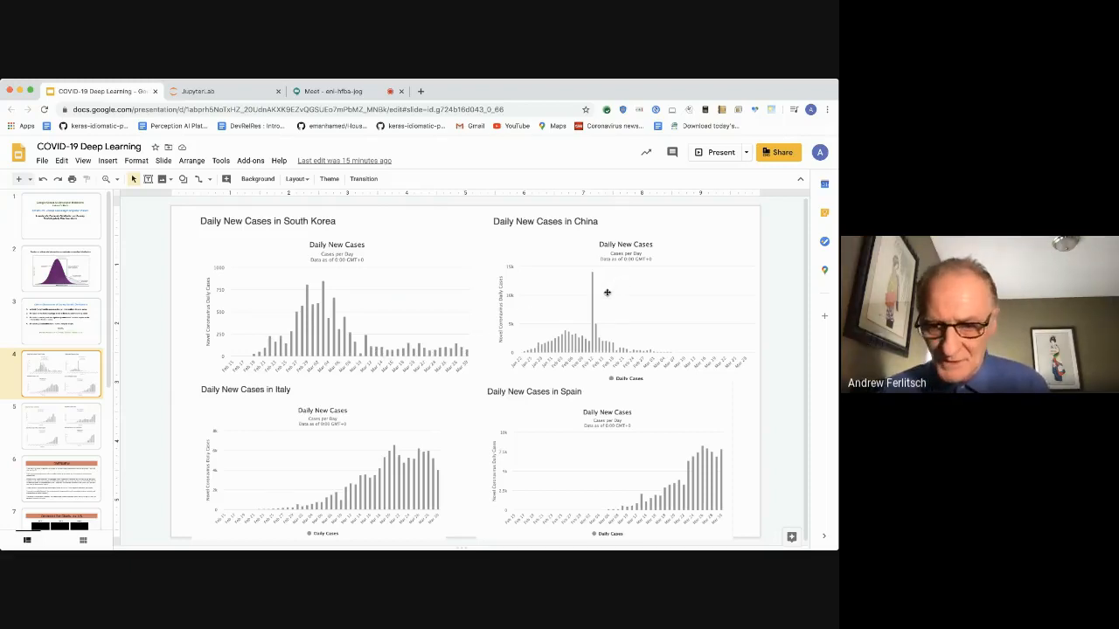
{"action": "mouse_move", "coordinate": [612, 321]}
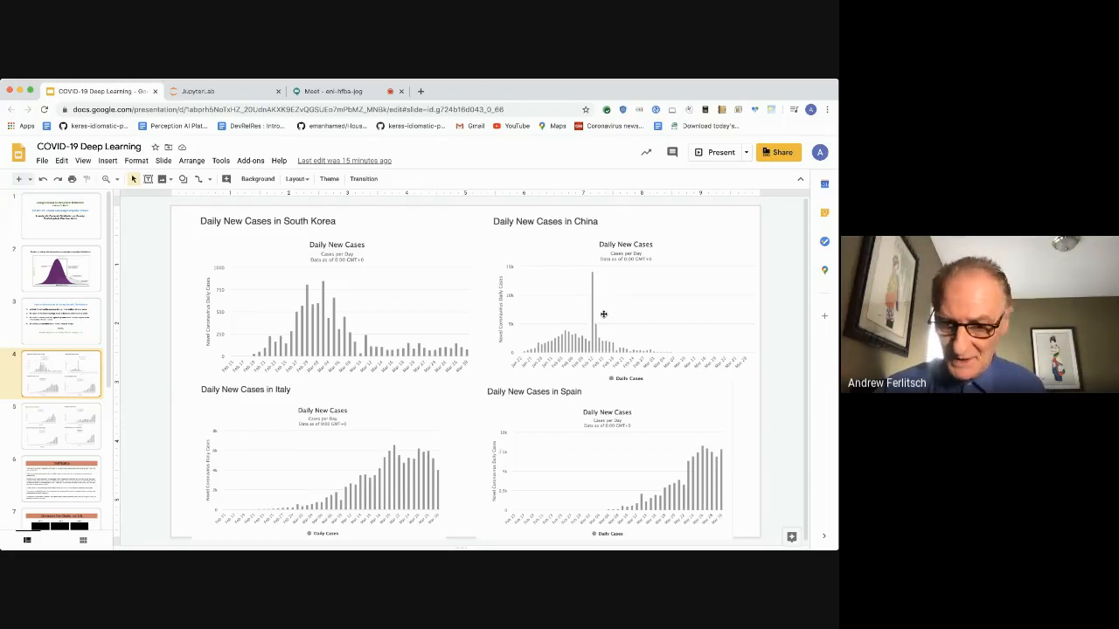
{"action": "mouse_move", "coordinate": [542, 343]}
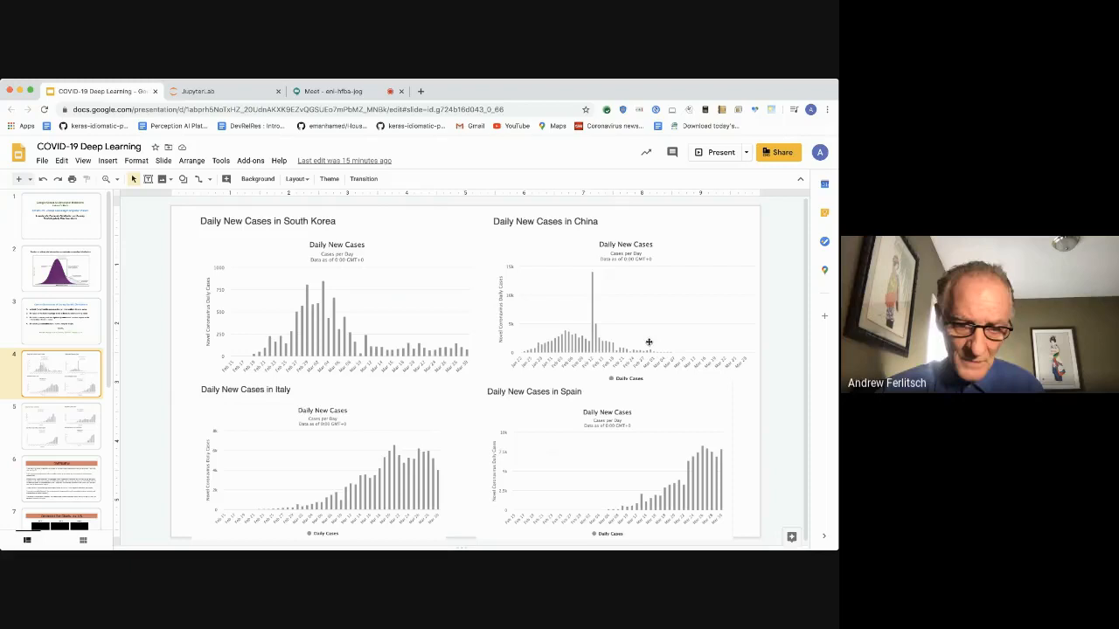
{"action": "mouse_move", "coordinate": [533, 470]}
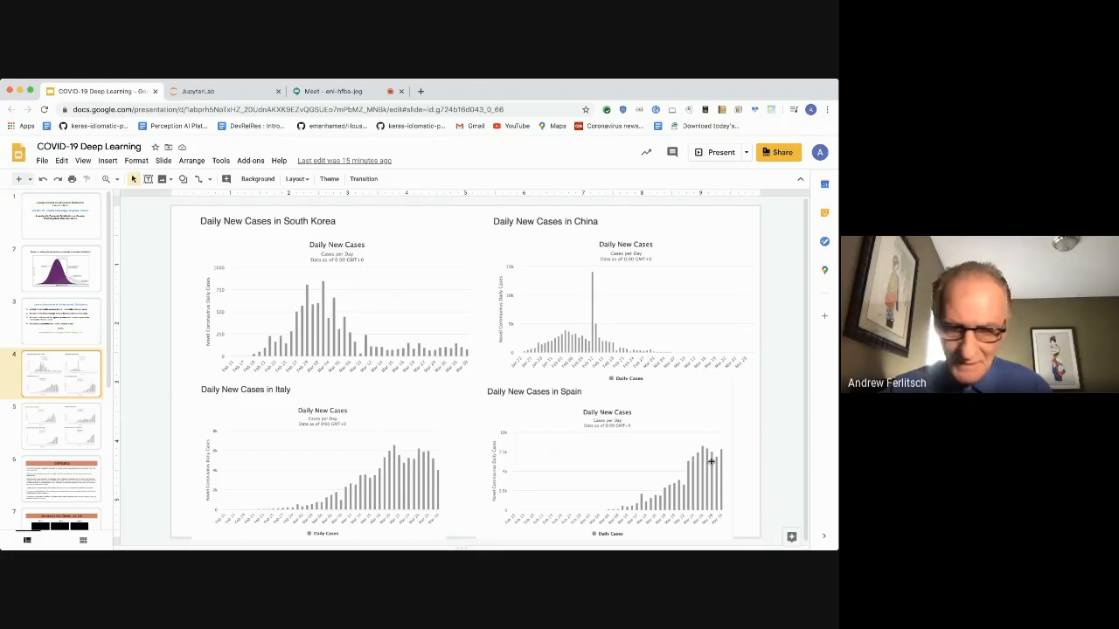
Step: Show the fifth slide with daily new case charts for Germany, Iran, the UK and the US
{"action": "left_click", "coordinate": [61, 427]}
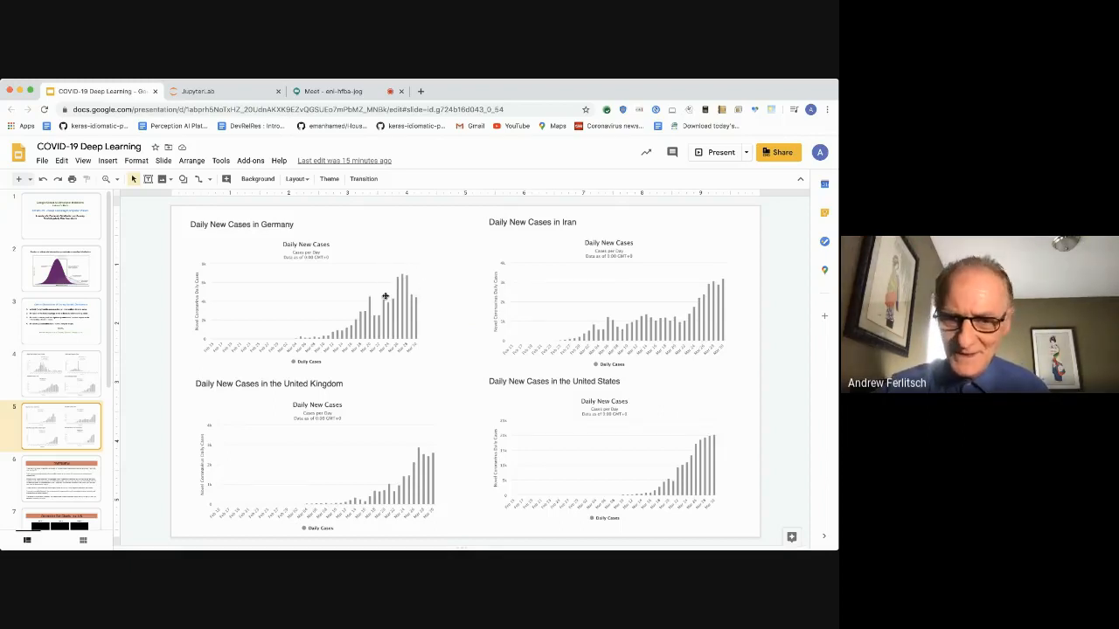
{"action": "mouse_move", "coordinate": [418, 301]}
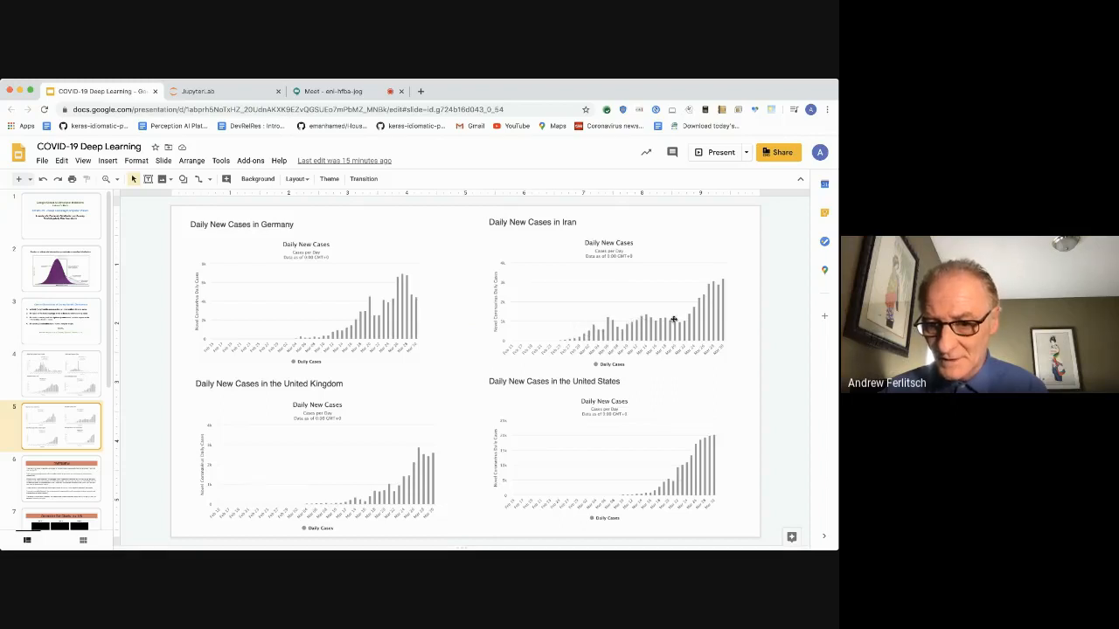
{"action": "mouse_move", "coordinate": [703, 293]}
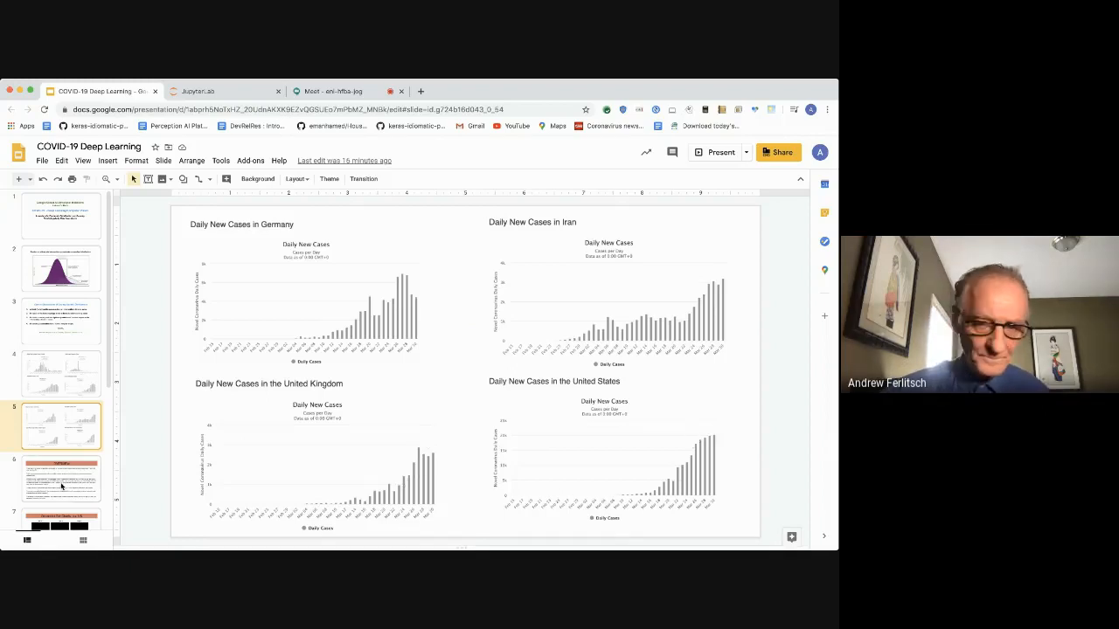
Step: Show the Overview slide, then the Generated Bar Charts slide with US day 13–15 examples
{"action": "left_click", "coordinate": [59, 479]}
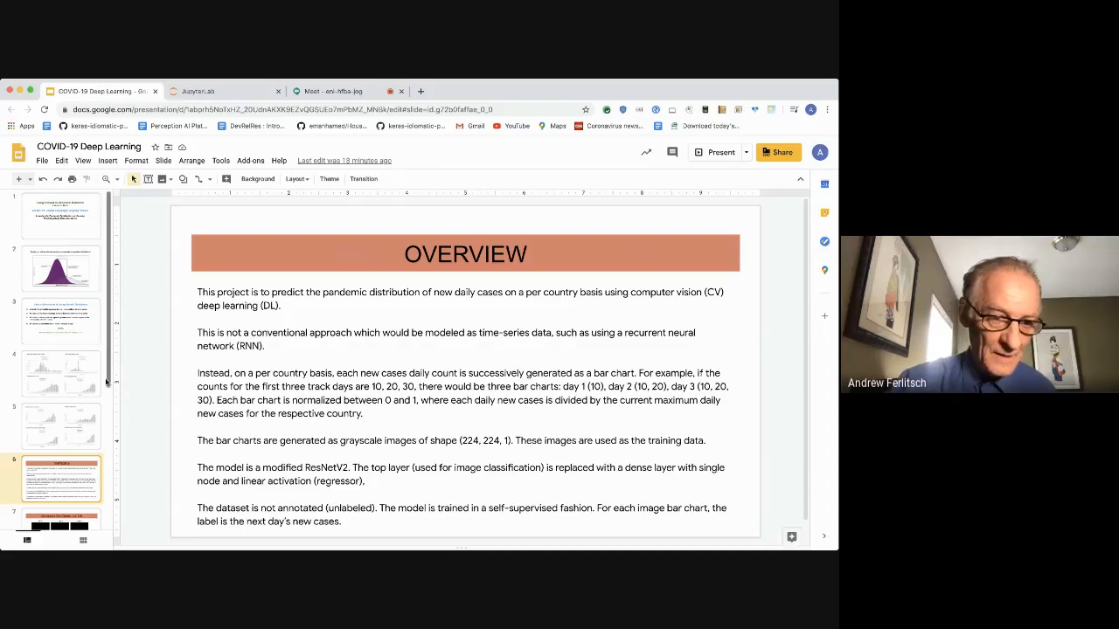
{"action": "left_click", "coordinate": [61, 406]}
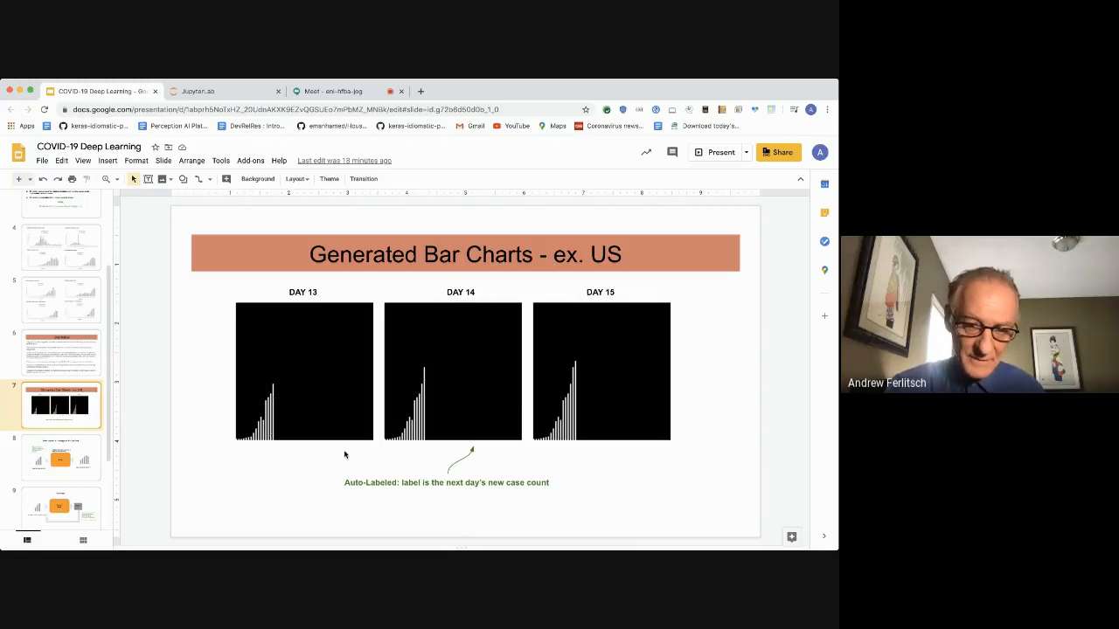
{"action": "mouse_move", "coordinate": [423, 375]}
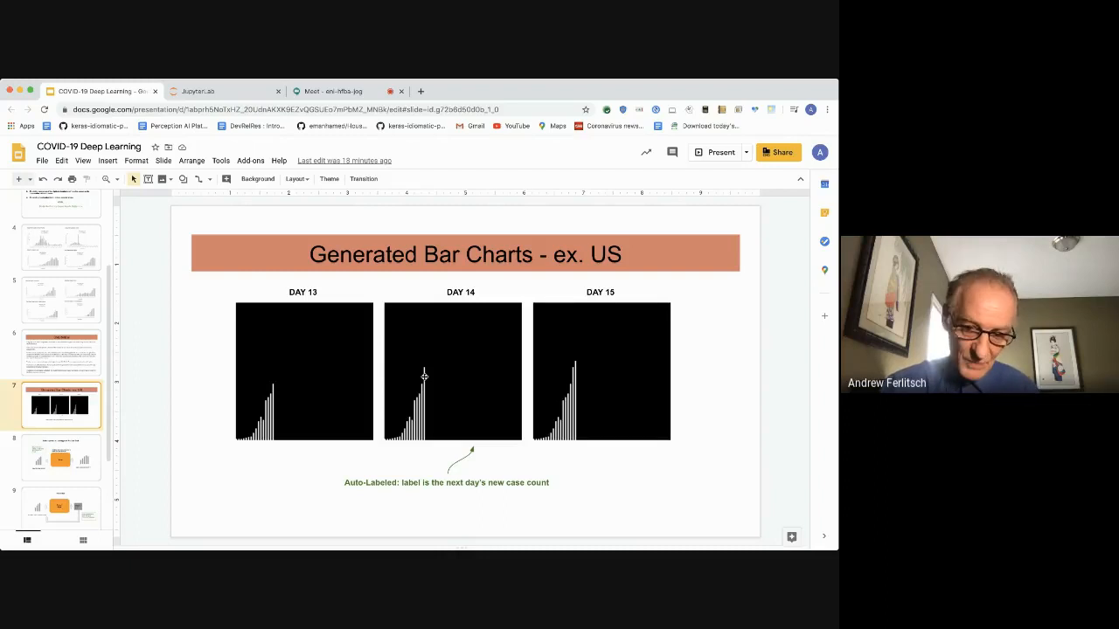
{"action": "mouse_move", "coordinate": [575, 365]}
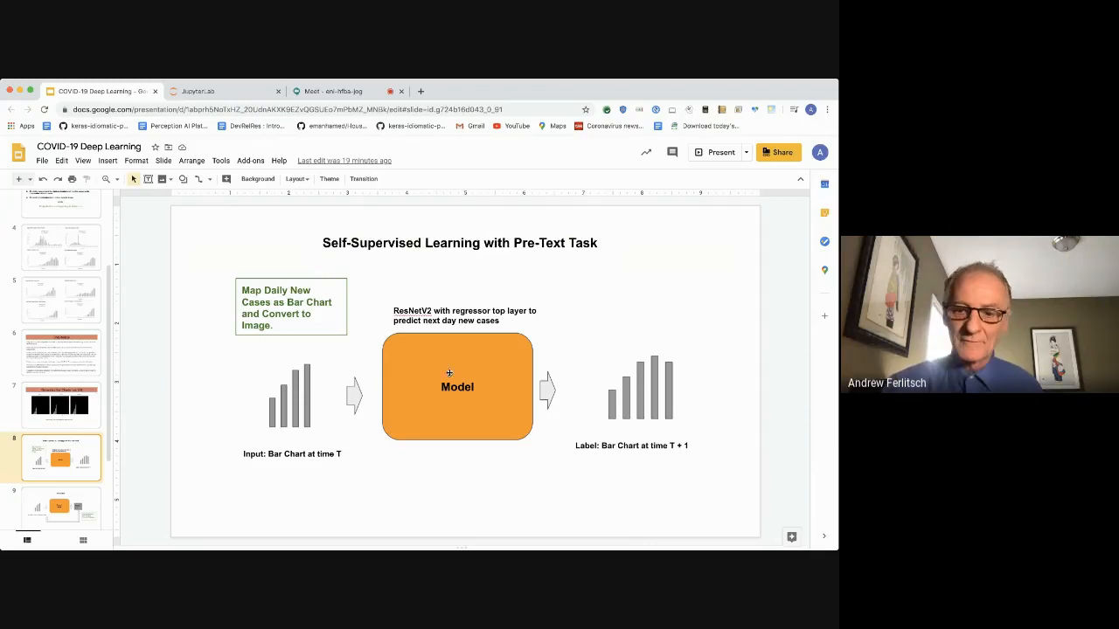
{"action": "mouse_move", "coordinate": [500, 374]}
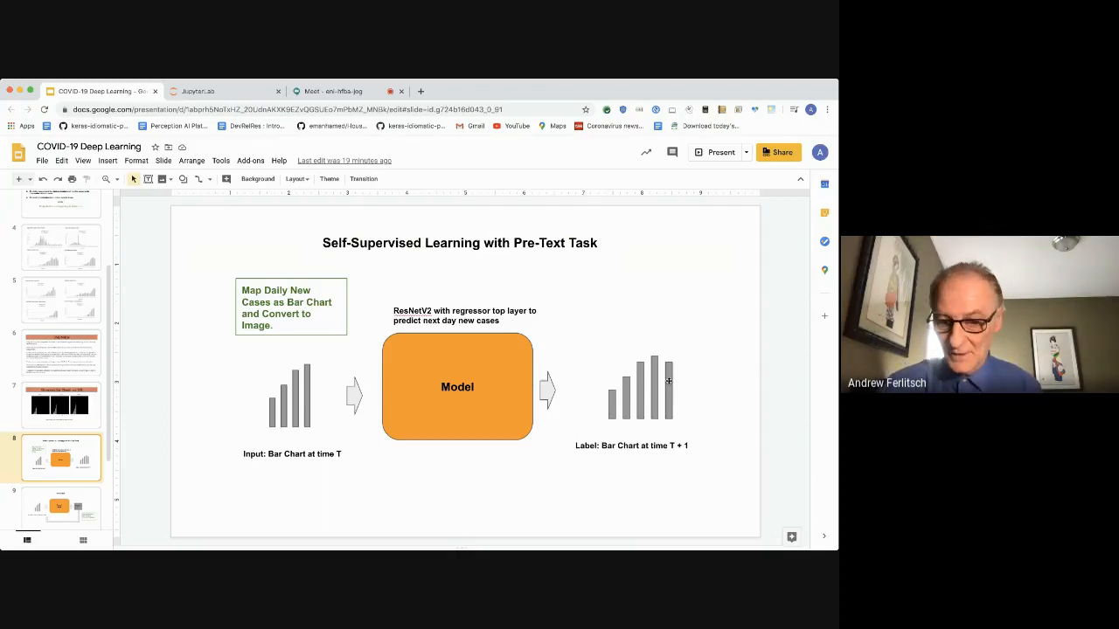
{"action": "mouse_move", "coordinate": [339, 434]}
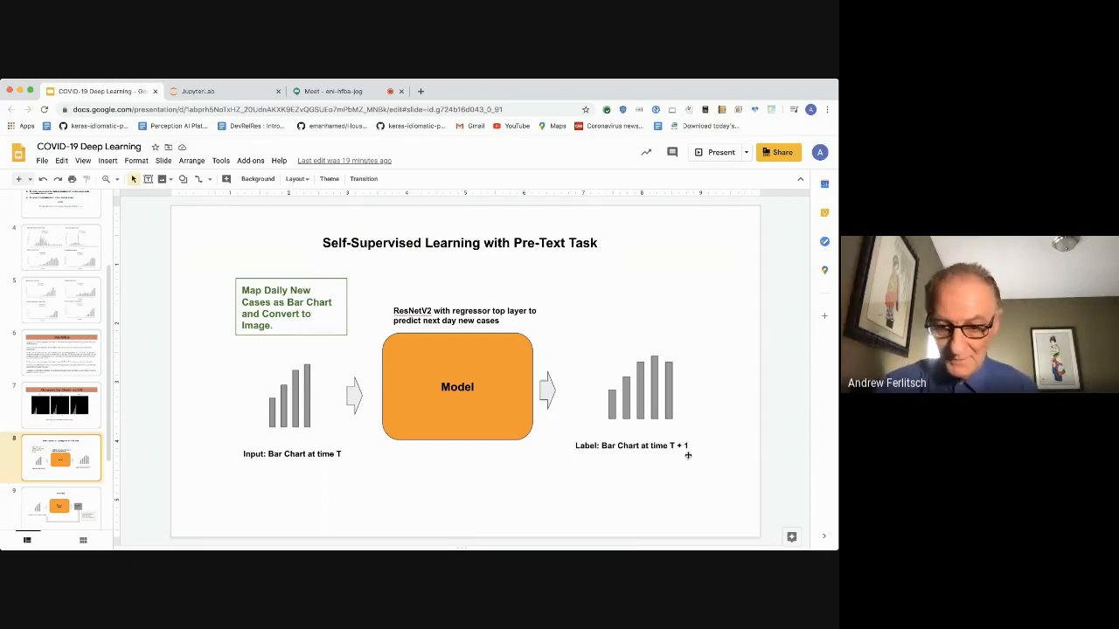
Step: Advance to the Prediction slide with the sequential next-day loop
{"action": "left_click", "coordinate": [60, 490]}
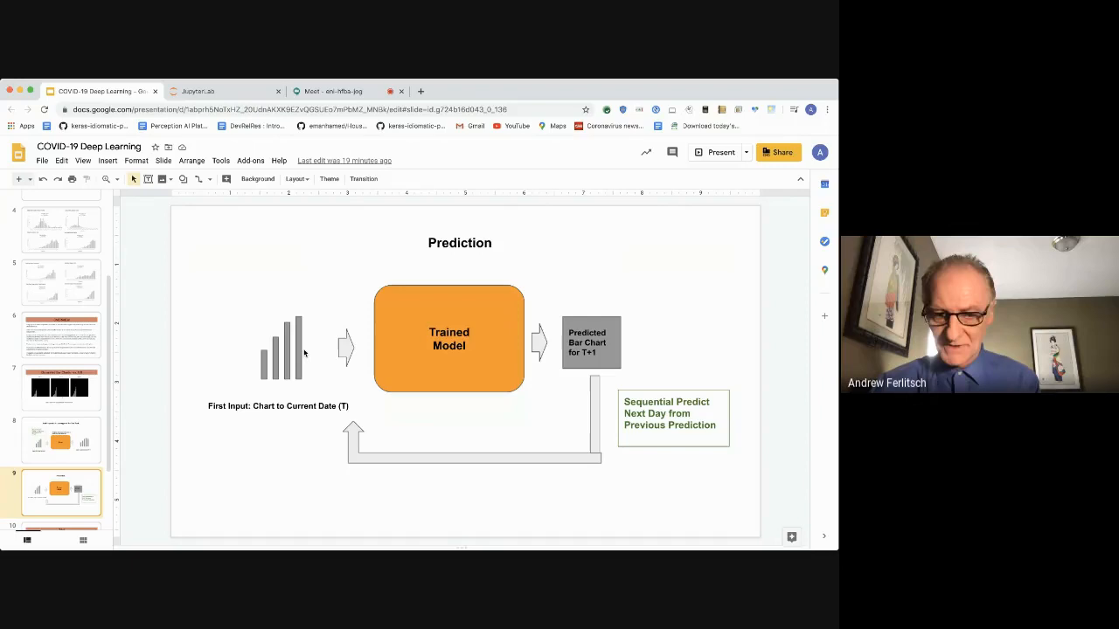
{"action": "mouse_move", "coordinate": [576, 365]}
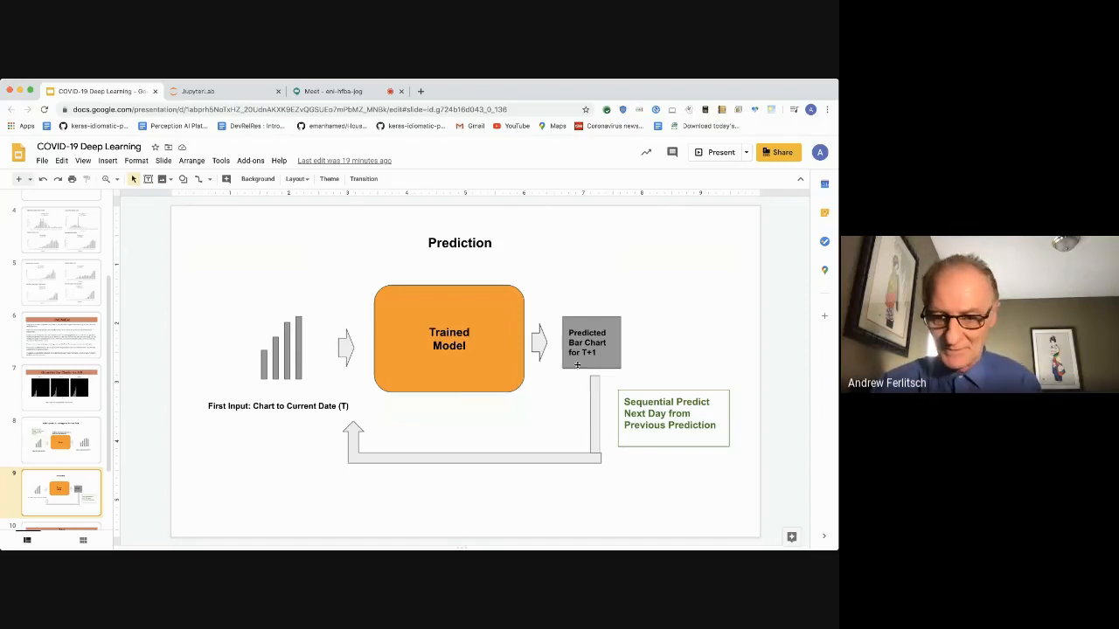
{"action": "mouse_move", "coordinate": [393, 500]}
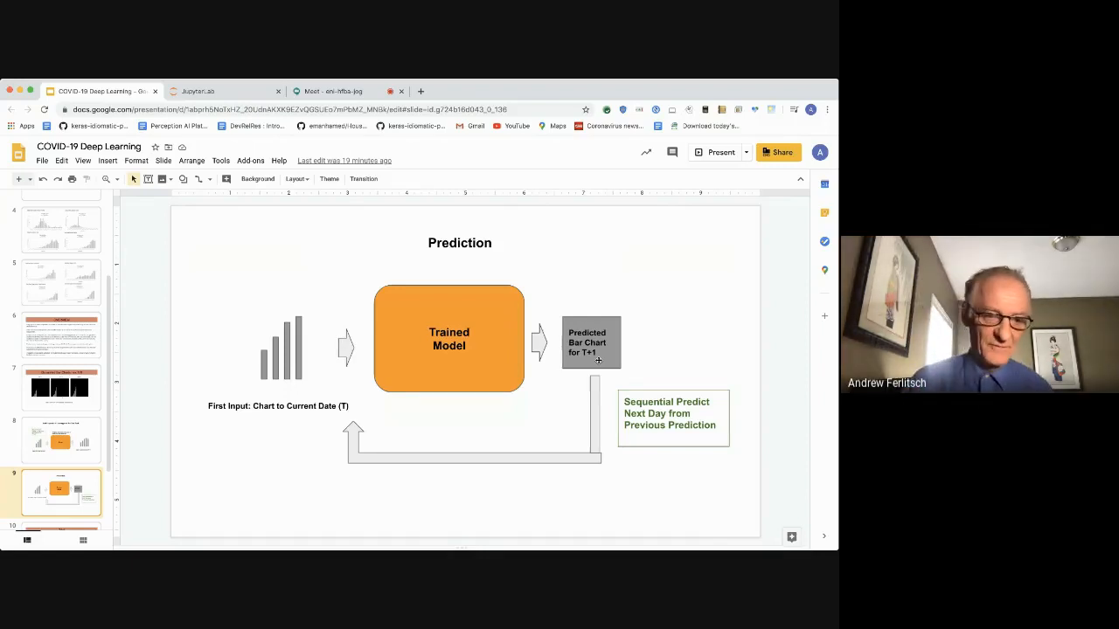
{"action": "mouse_move", "coordinate": [591, 304]}
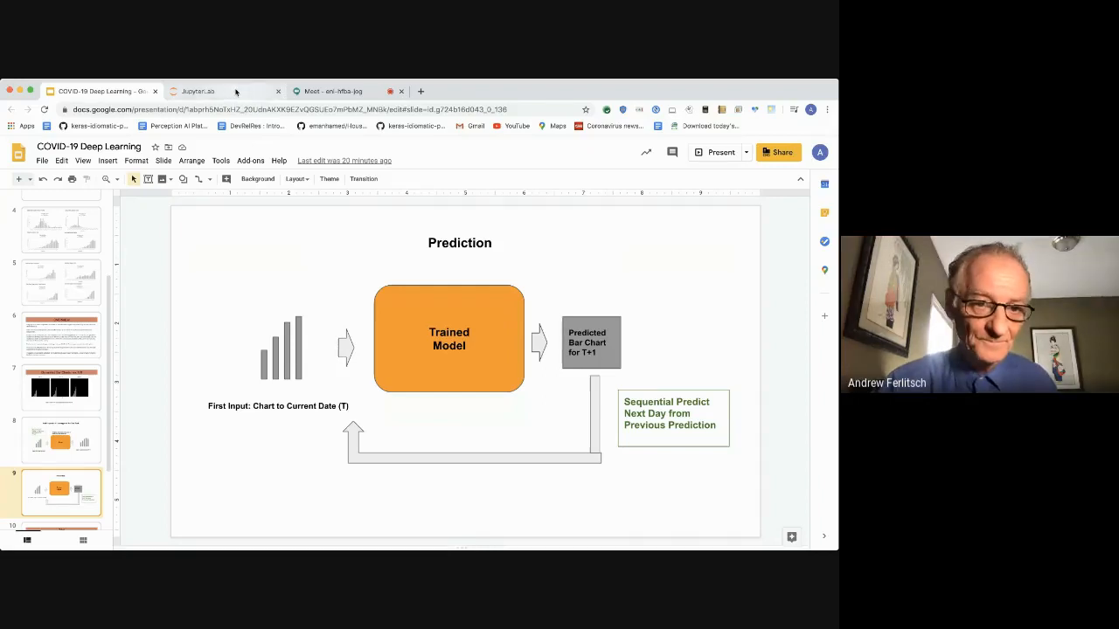
Step: Switch to the COVID-19 Deep Learning notebook in JupyterLab
{"action": "left_click", "coordinate": [194, 91]}
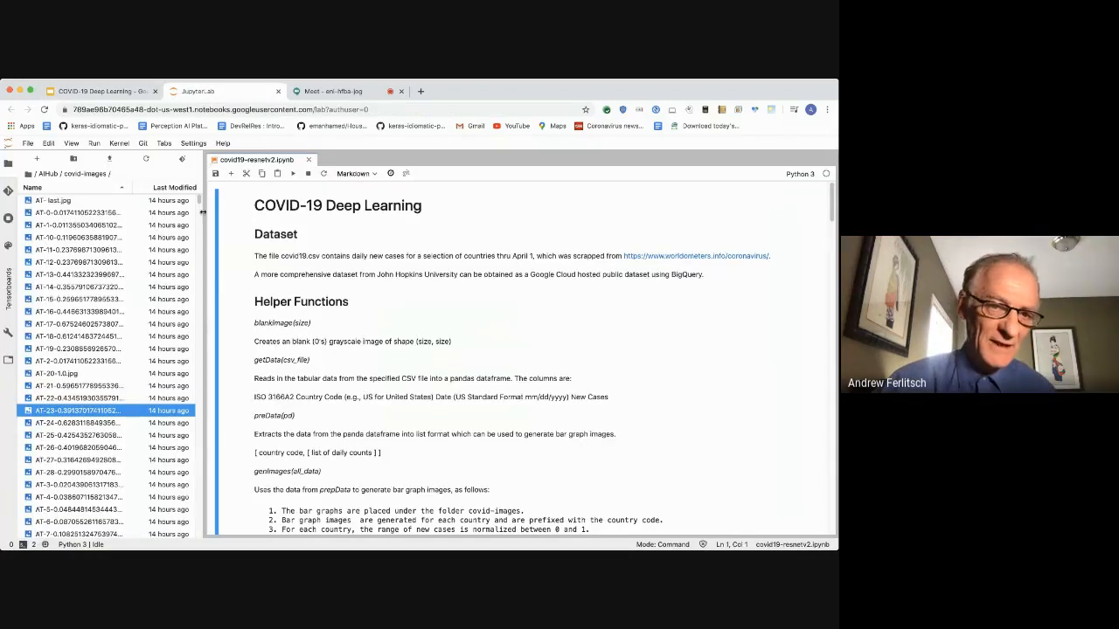
Step: Scroll to the helper code and view a generated GB bar chart image from covid-images
{"action": "scroll", "scroll_direction": "down", "scroll_amount": 3}
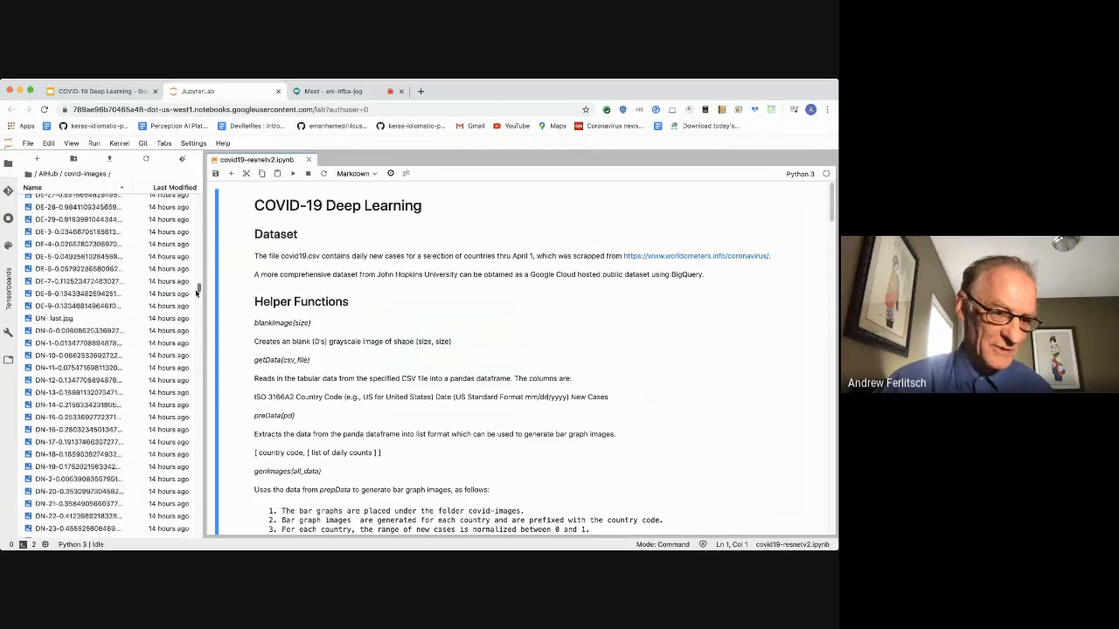
{"action": "scroll", "scroll_direction": "down", "scroll_amount": 3}
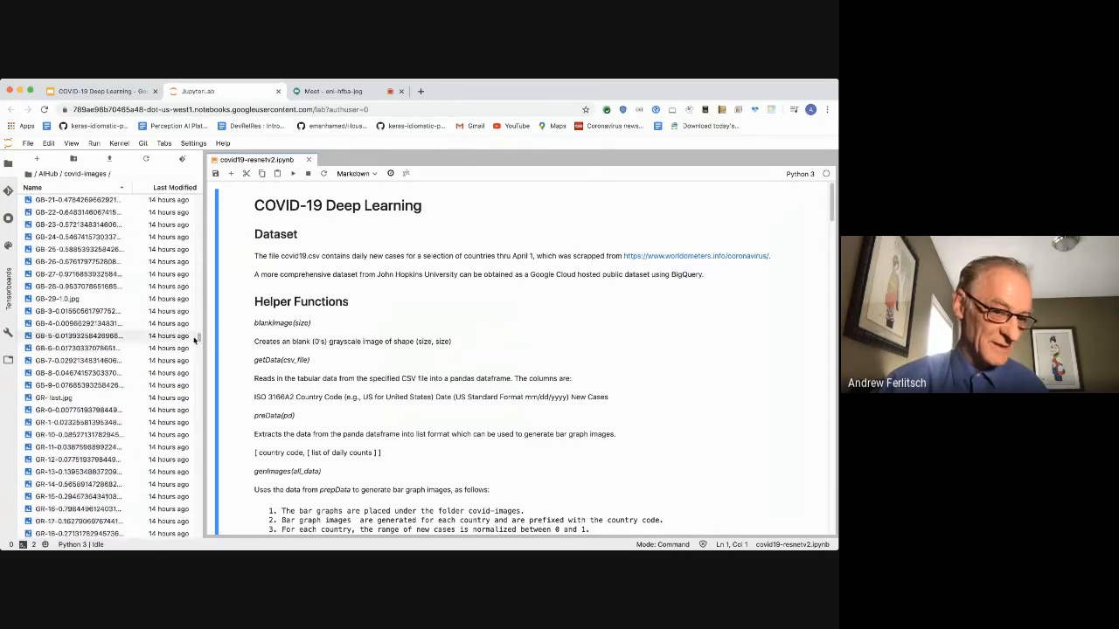
{"action": "mouse_move", "coordinate": [130, 448]}
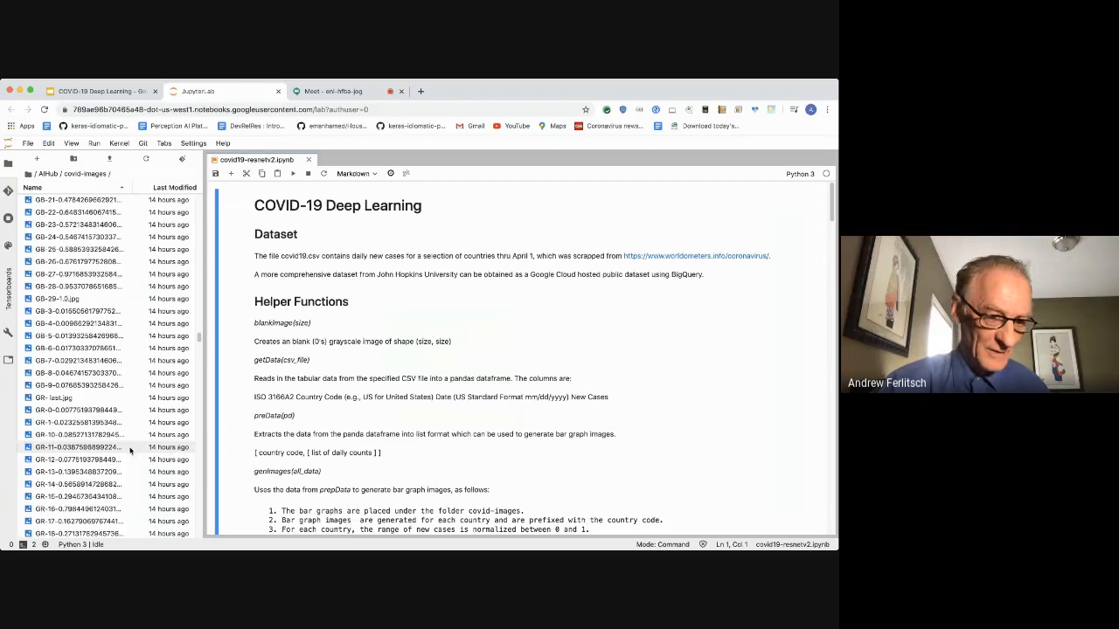
{"action": "left_click", "coordinate": [78, 484]}
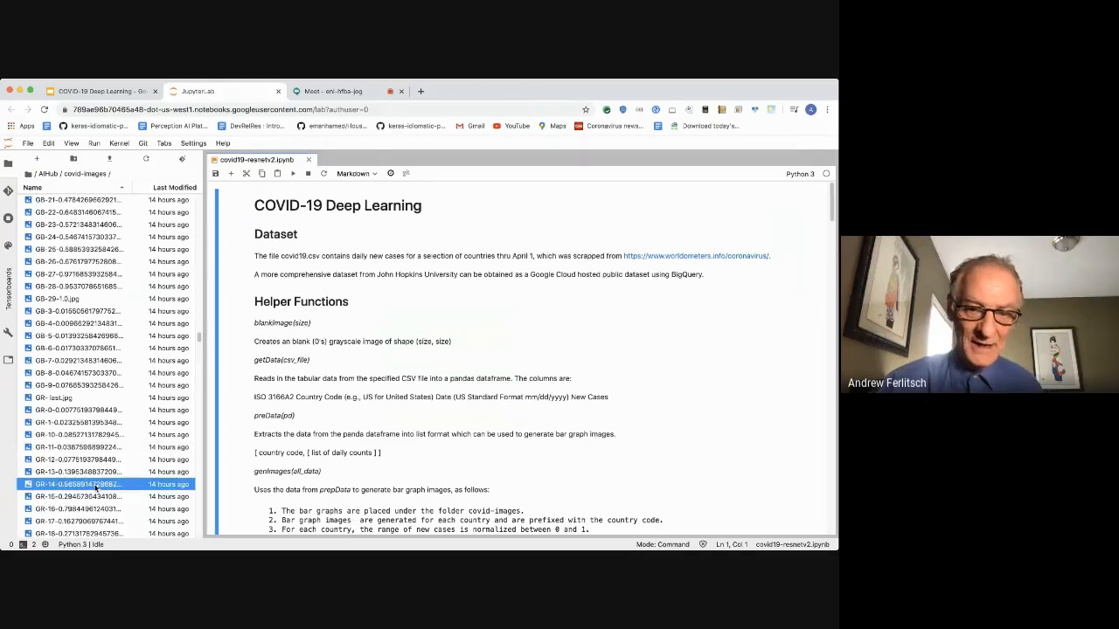
{"action": "double_click", "coordinate": [73, 484]}
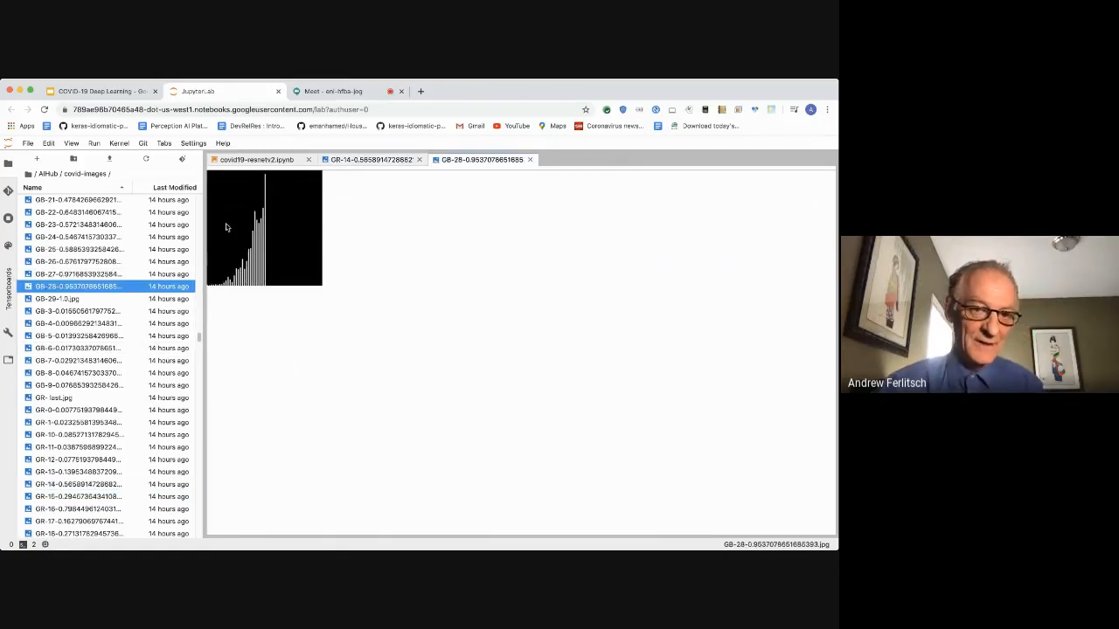
{"action": "mouse_move", "coordinate": [410, 195]}
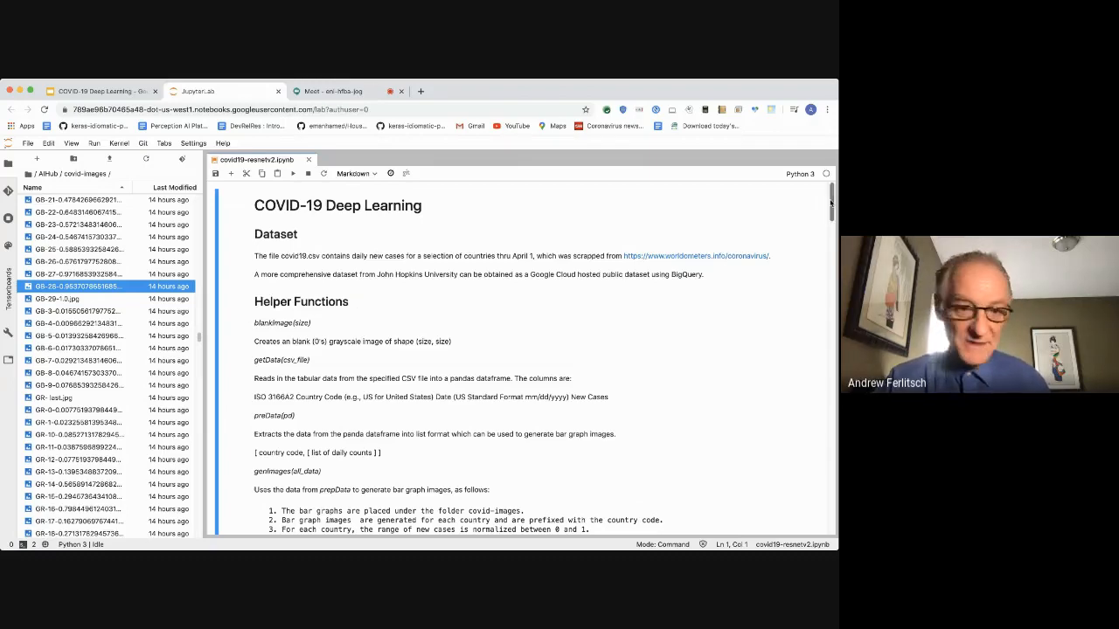
Step: Return to the notebook and scroll down to the prepData helper code
{"action": "scroll", "scroll_direction": "down", "scroll_amount": 3}
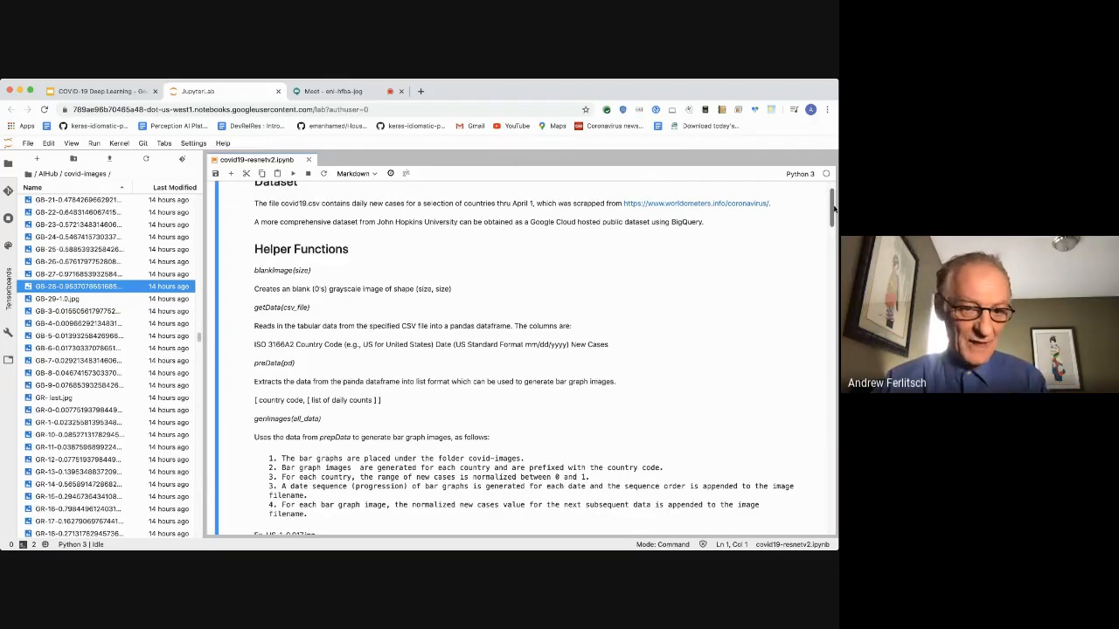
{"action": "scroll", "scroll_direction": "down", "scroll_amount": 3}
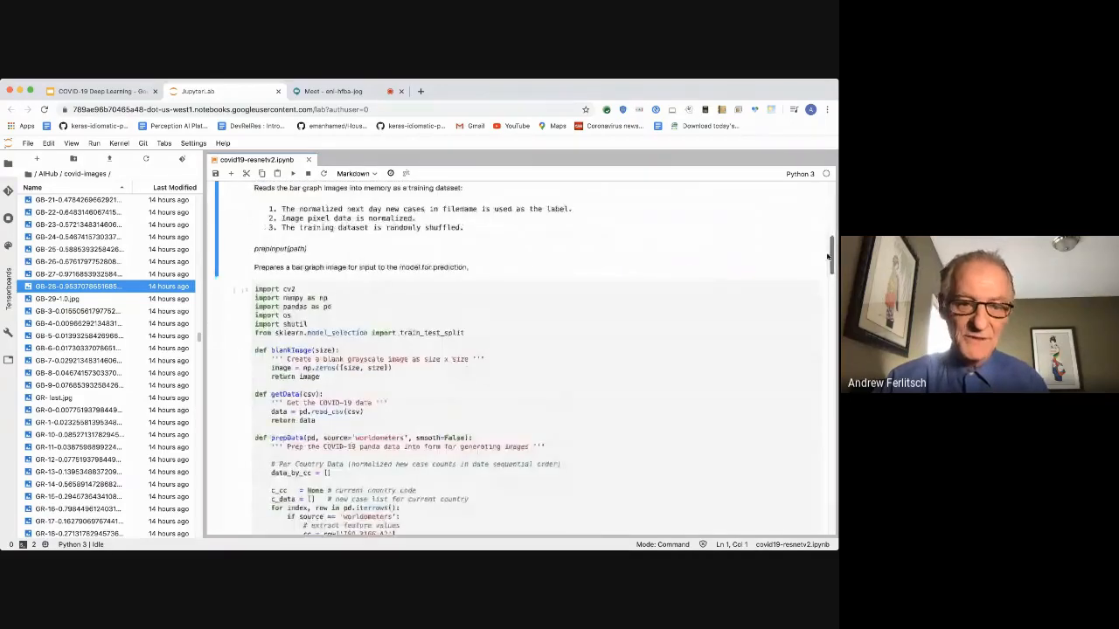
{"action": "scroll", "scroll_direction": "down", "scroll_amount": 3}
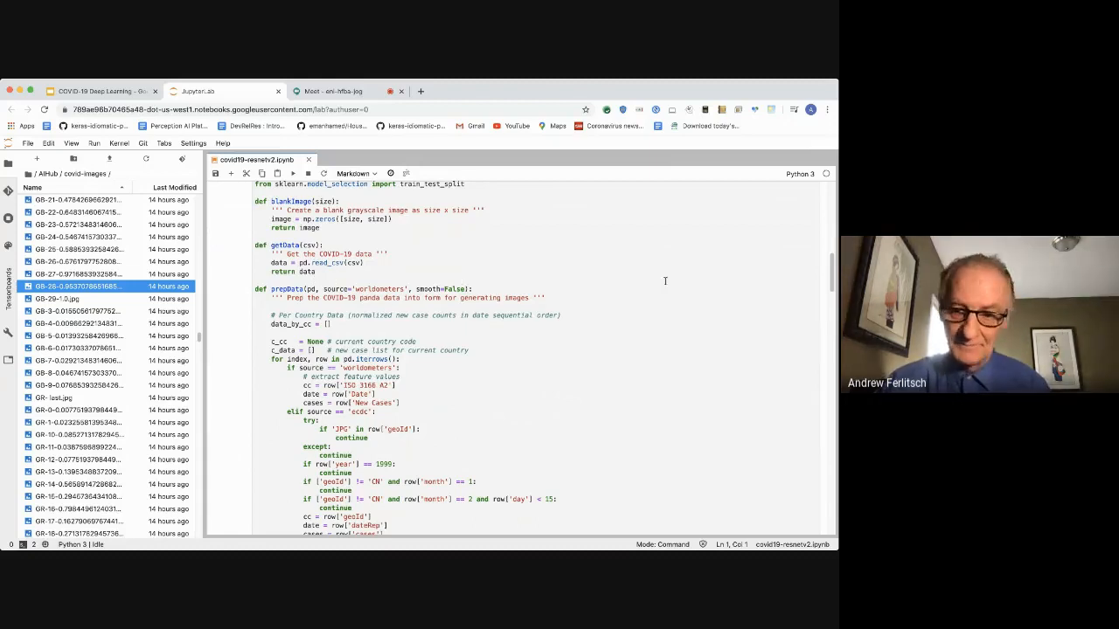
Step: Scroll past prepData to the genImages and preprocessData helper code
{"action": "scroll", "scroll_direction": "down", "scroll_amount": 3}
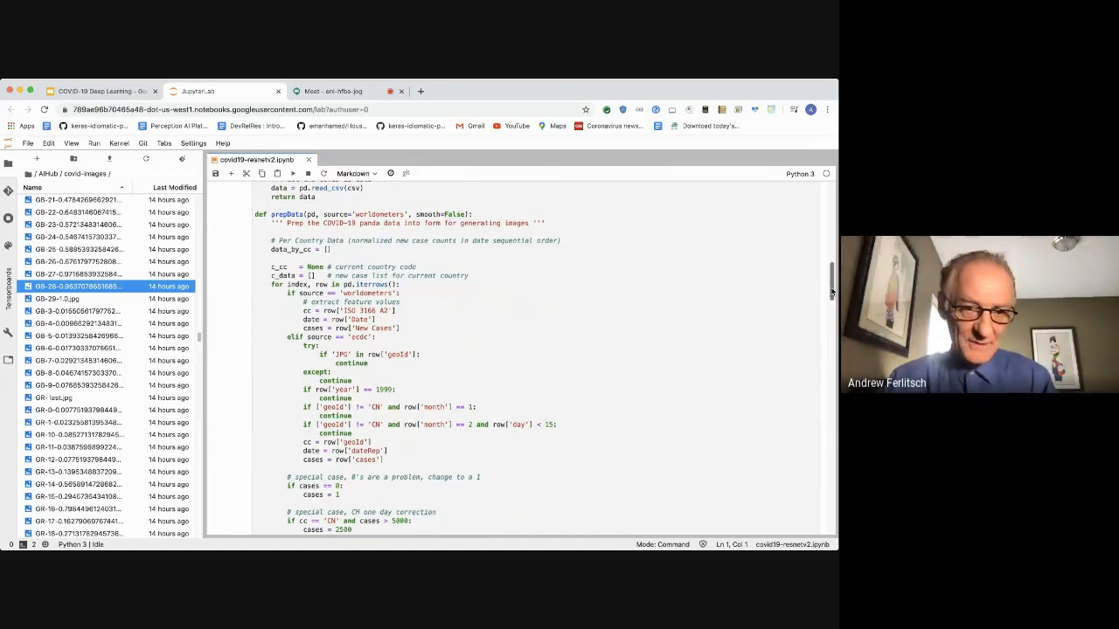
{"action": "scroll", "scroll_direction": "down", "scroll_amount": 3}
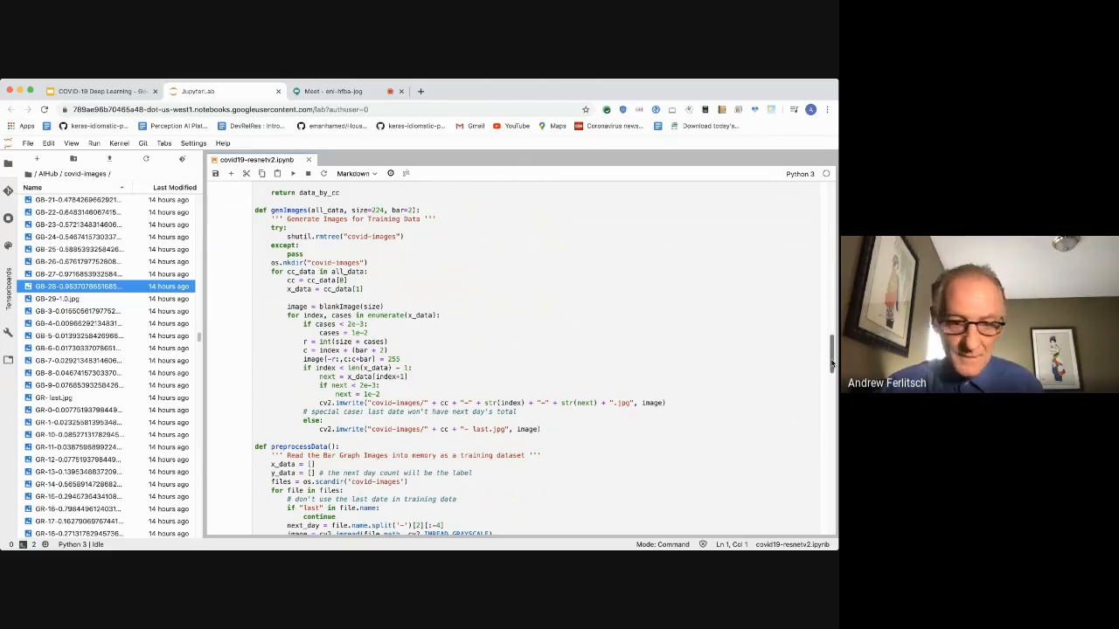
Step: Scroll to the training data preparation, ResNet V2 model creation and warmup pre-training cells
{"action": "scroll", "scroll_direction": "down", "scroll_amount": 3}
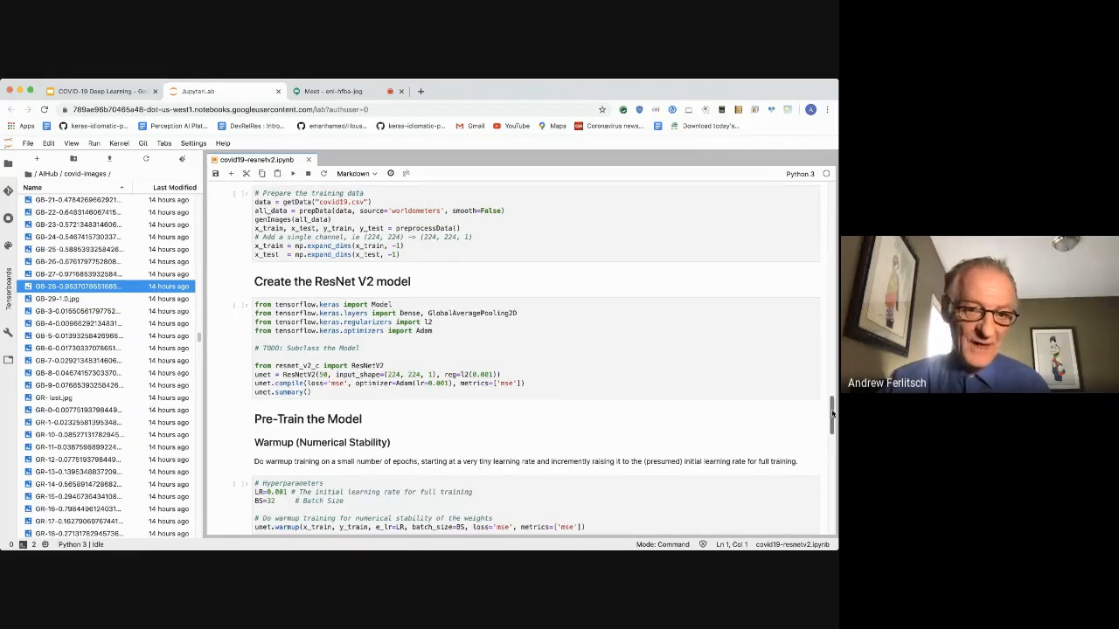
Step: Scroll through hyperparameter tuning and Train the model code to Predictions for tomorrow's cases
{"action": "scroll", "scroll_direction": "down", "scroll_amount": 3}
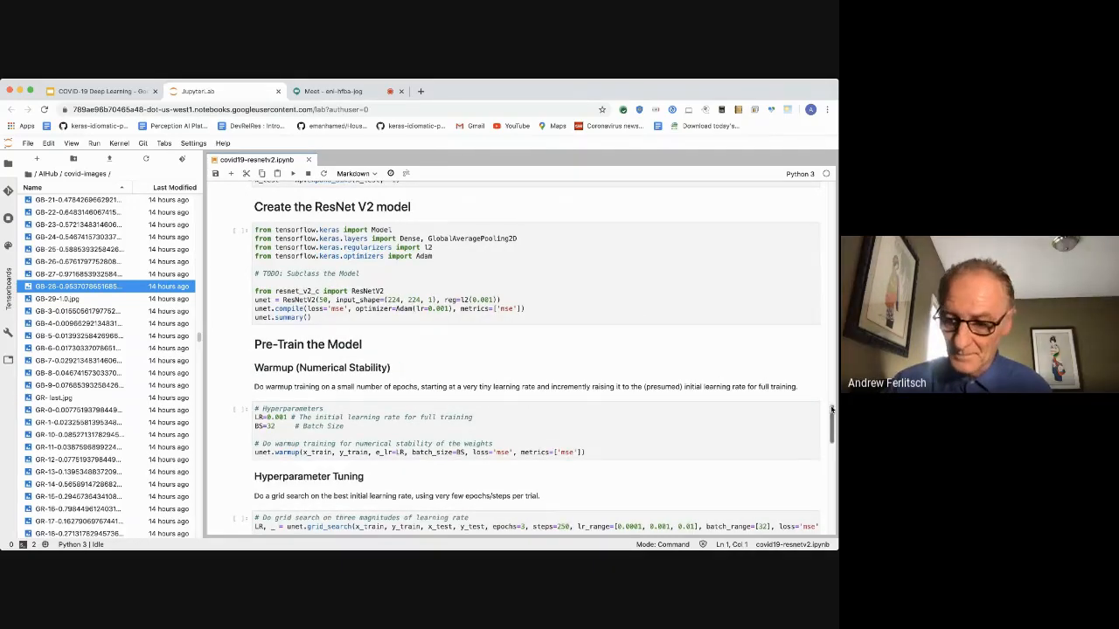
{"action": "scroll", "scroll_direction": "down", "scroll_amount": 3}
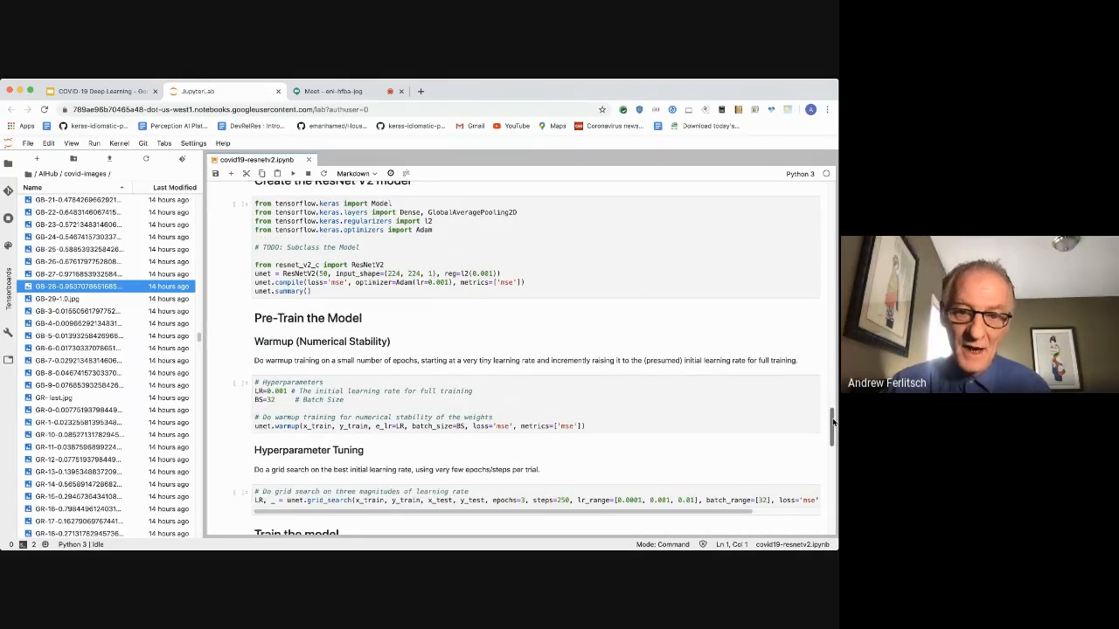
{"action": "scroll", "scroll_direction": "down", "scroll_amount": 3}
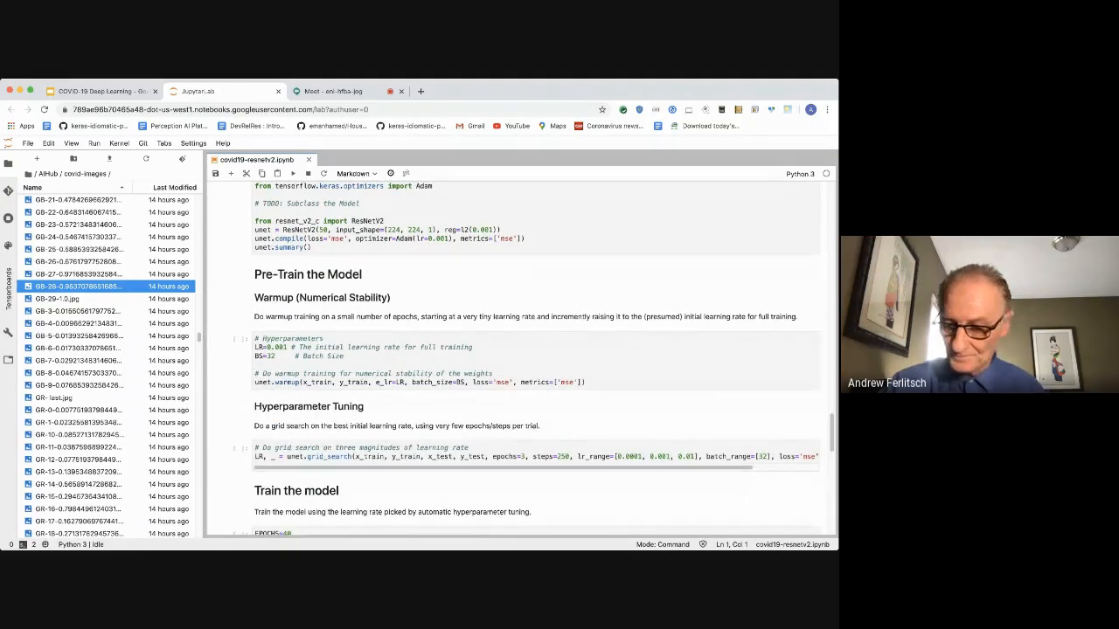
{"action": "scroll", "scroll_direction": "down", "scroll_amount": 3}
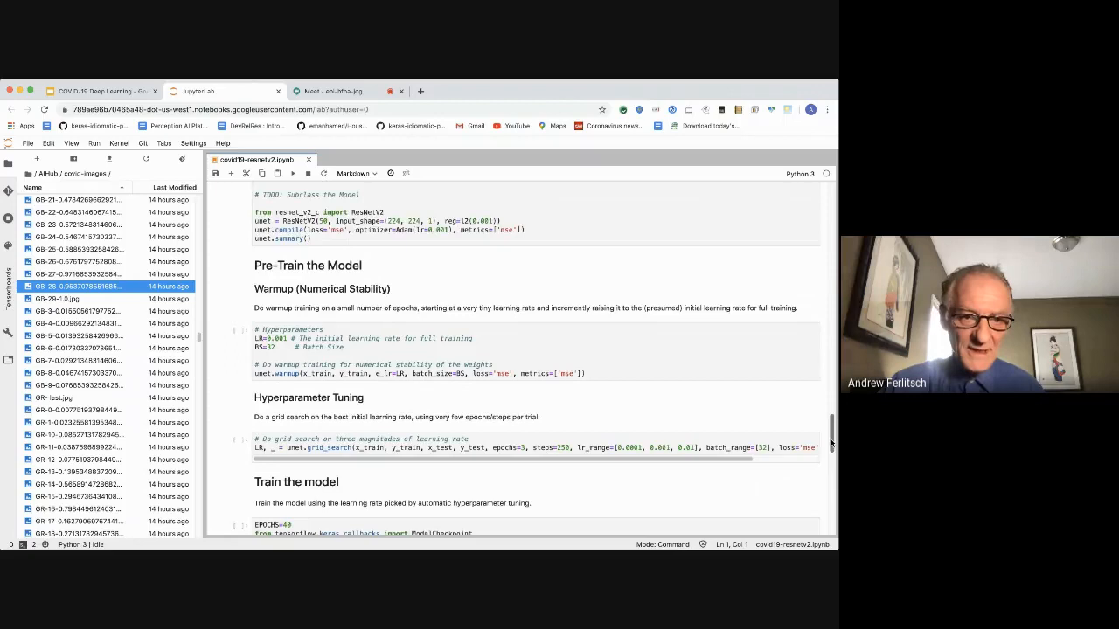
{"action": "scroll", "scroll_direction": "down", "scroll_amount": 3}
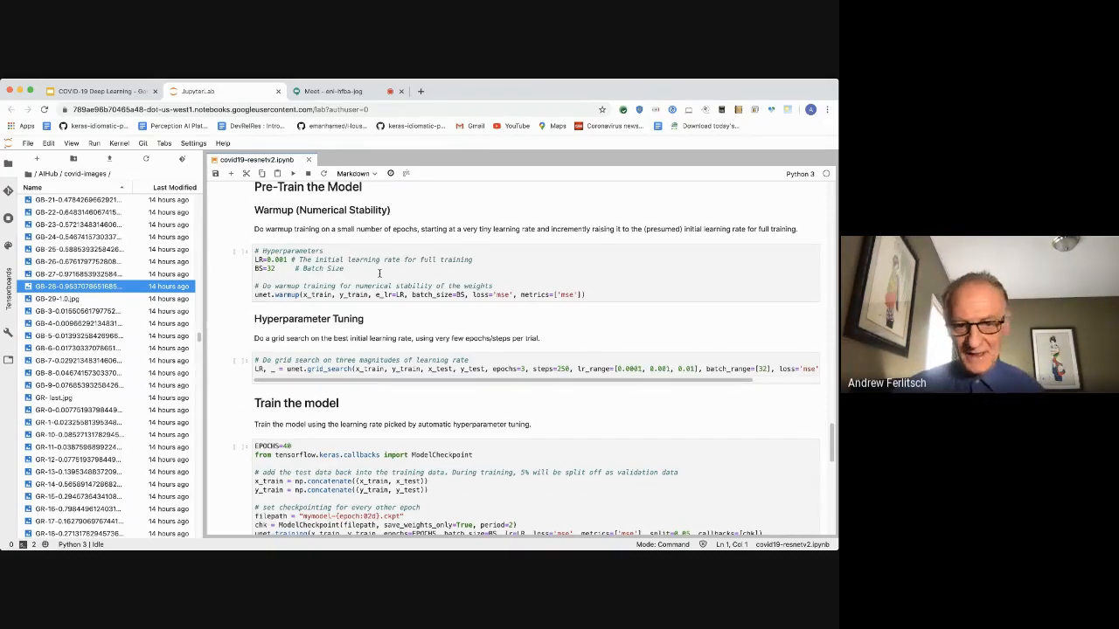
{"action": "mouse_move", "coordinate": [333, 348]}
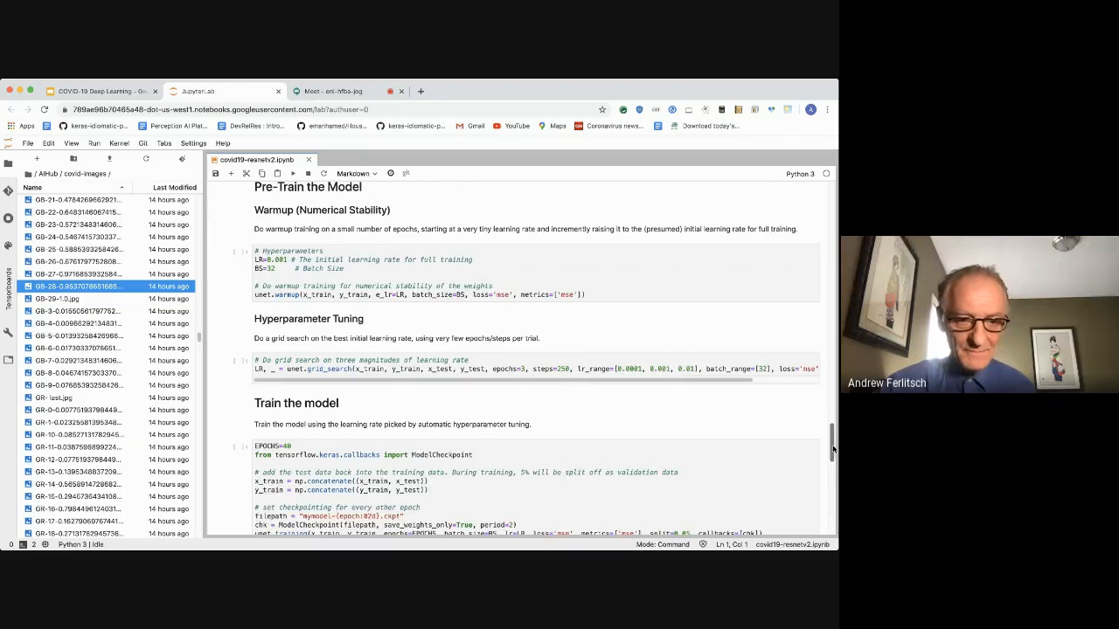
{"action": "scroll", "scroll_direction": "down", "scroll_amount": 3}
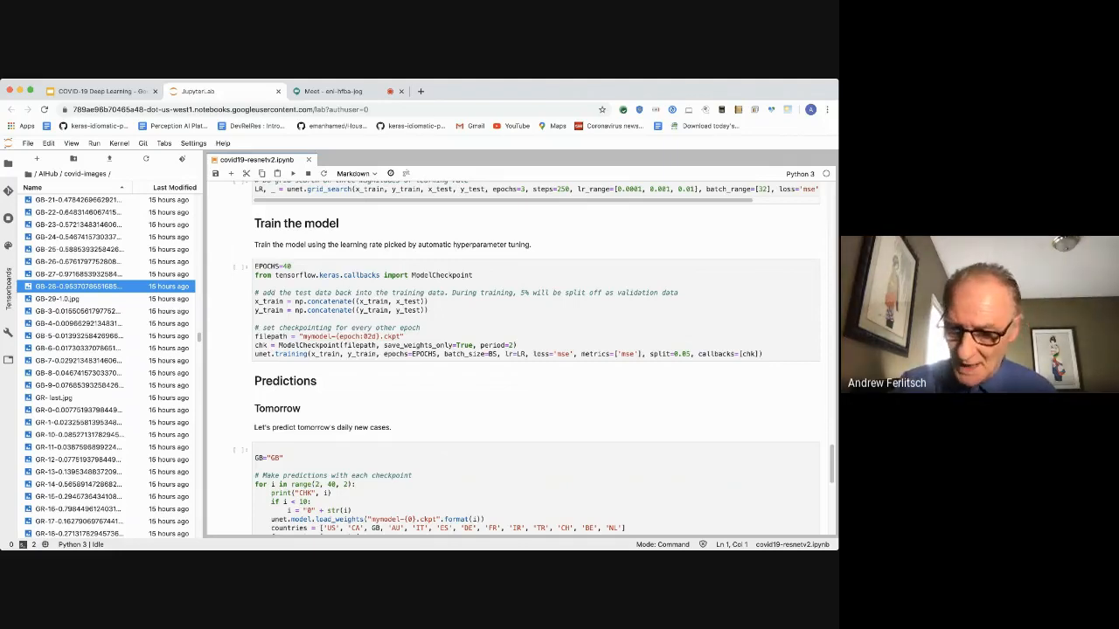
Step: Show slide 10 (Trial) comparing modified ResNetV2 predicted and actual counts for April 3 and 4
{"action": "scroll", "scroll_direction": "down", "scroll_amount": 3}
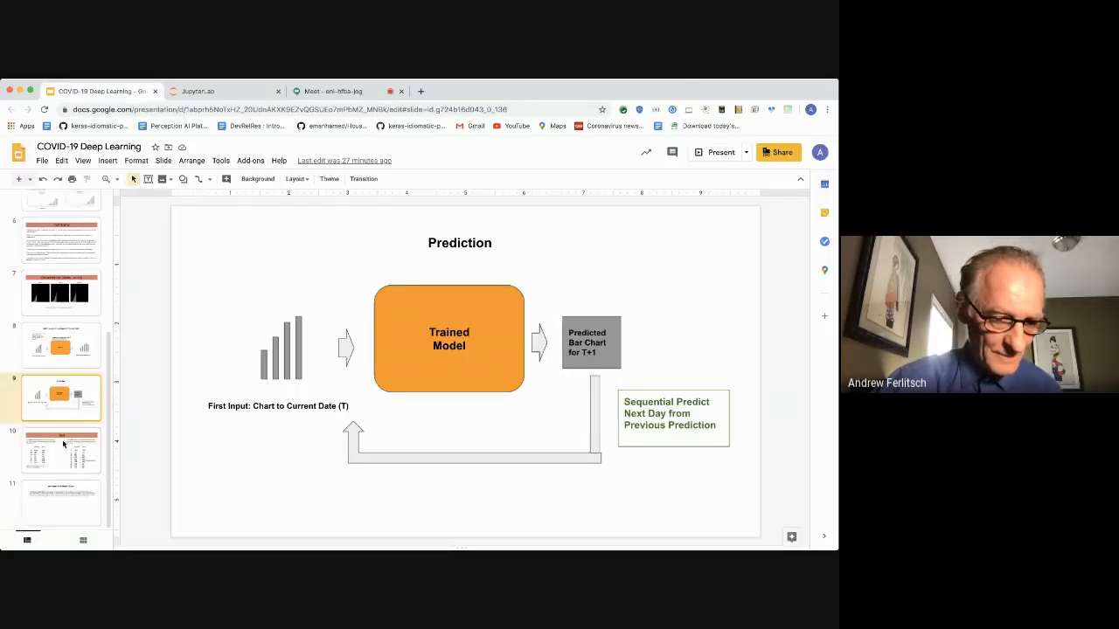
{"action": "left_click", "coordinate": [60, 451]}
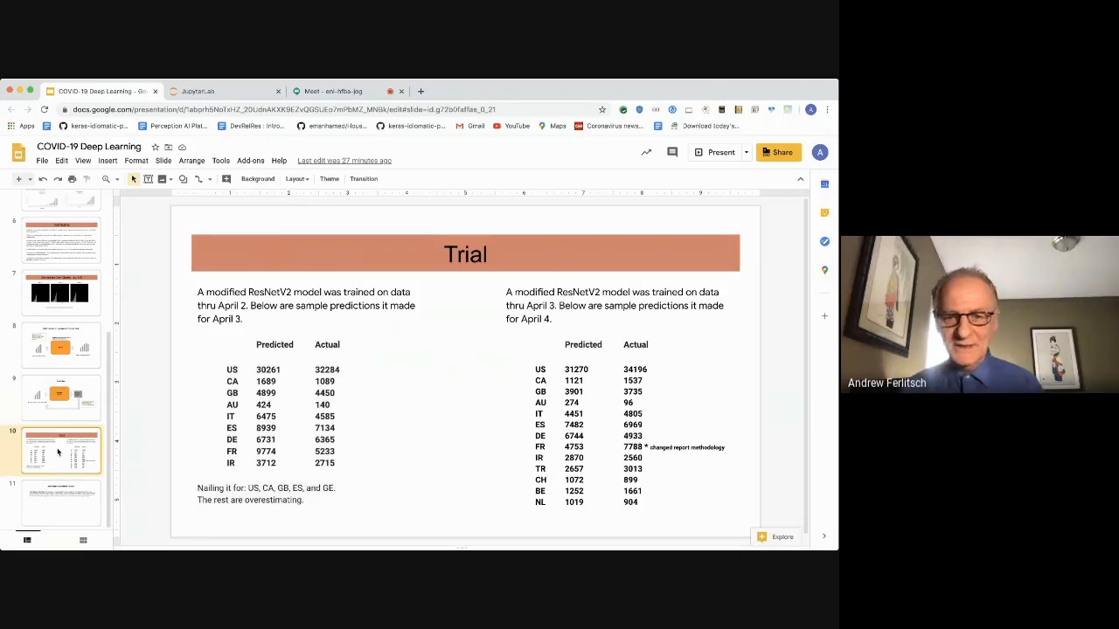